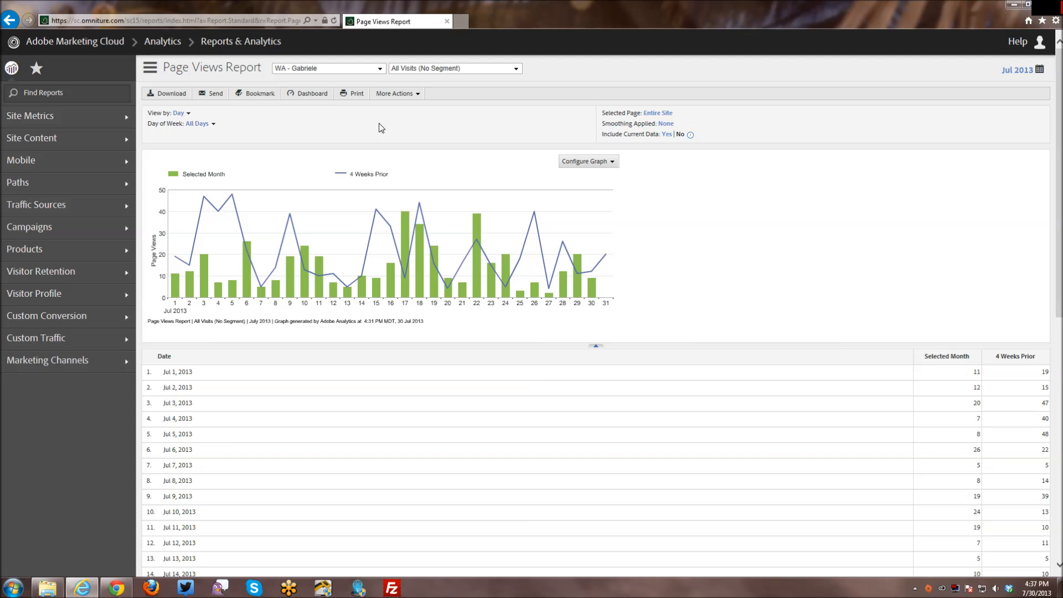
mouse_move(706, 242)
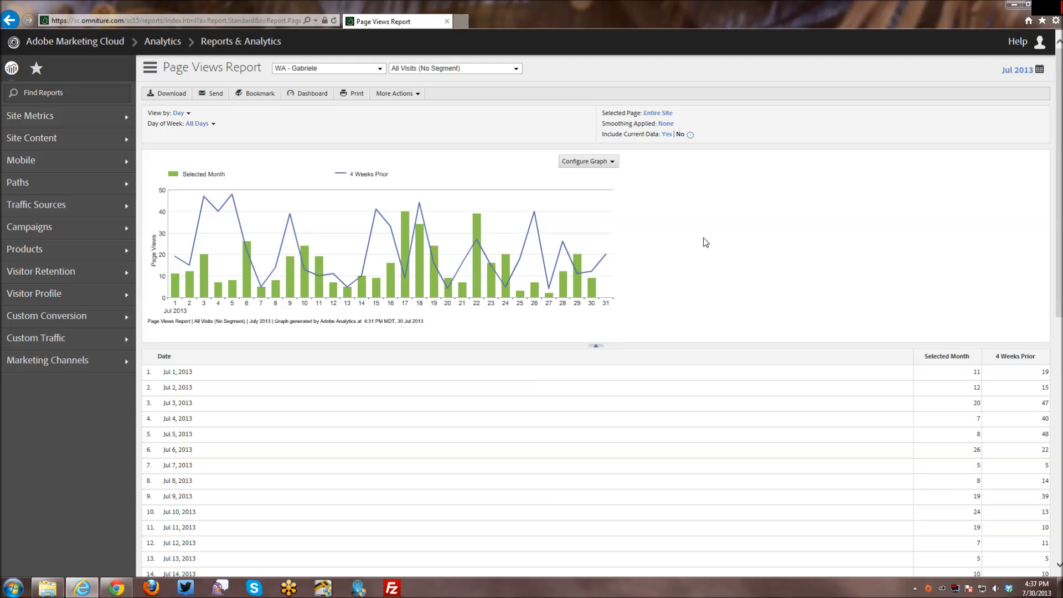
mouse_move(443, 294)
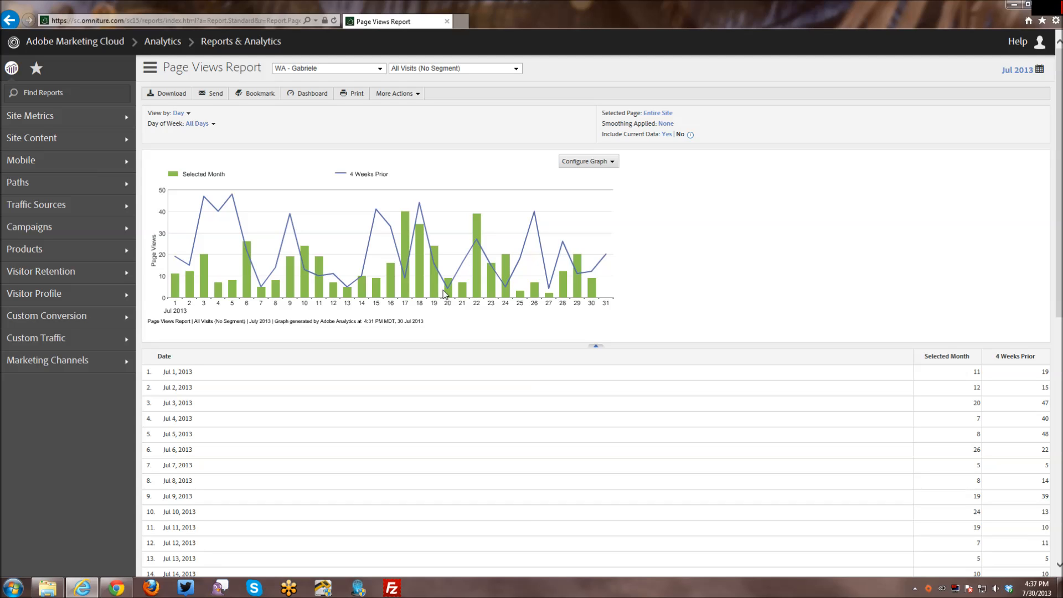
mouse_move(410, 300)
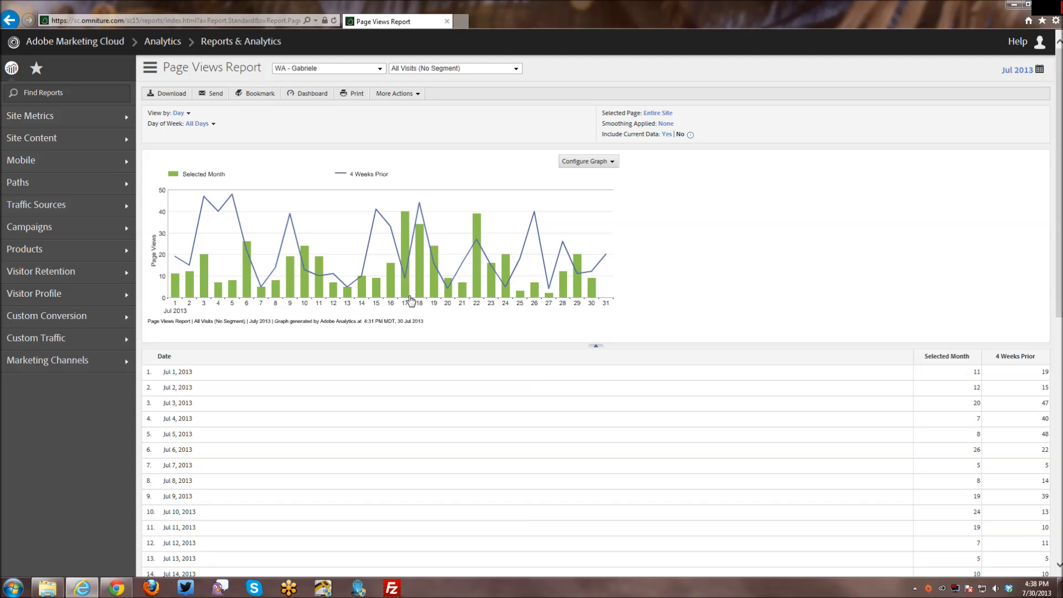
mouse_move(256, 117)
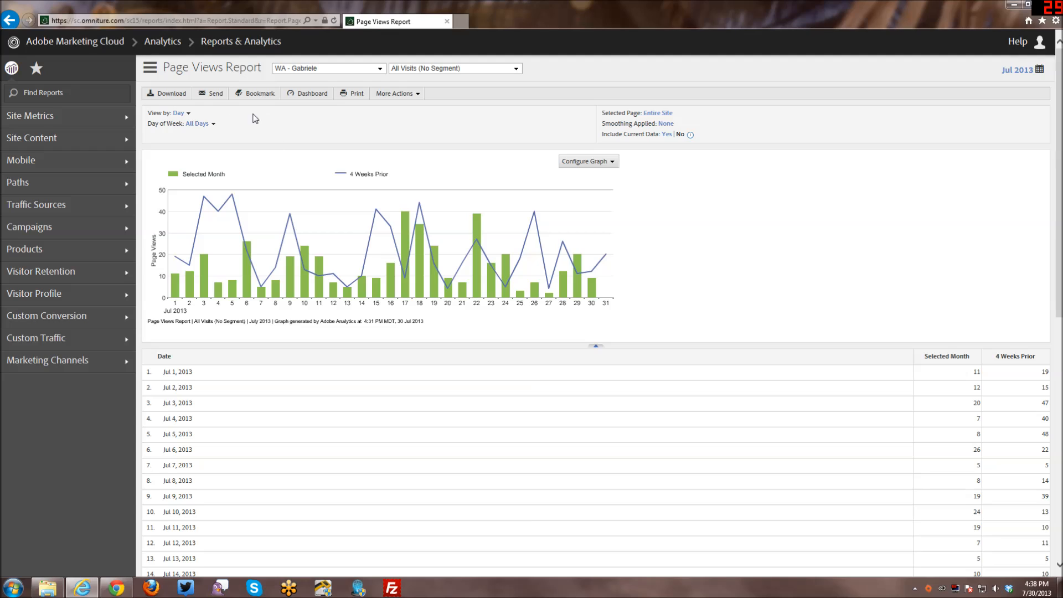
mouse_move(212, 96)
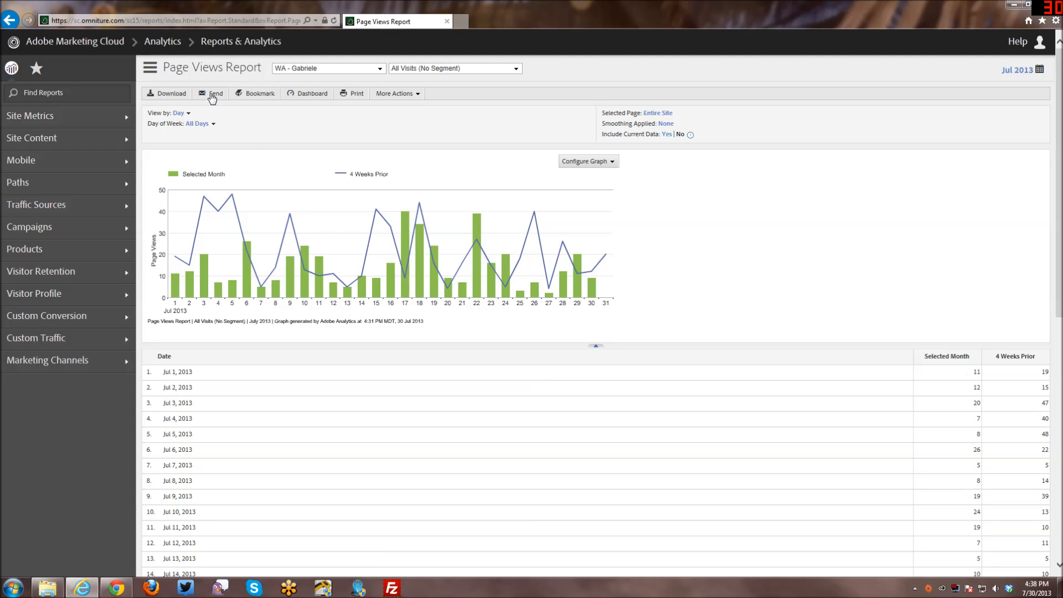
mouse_move(242, 112)
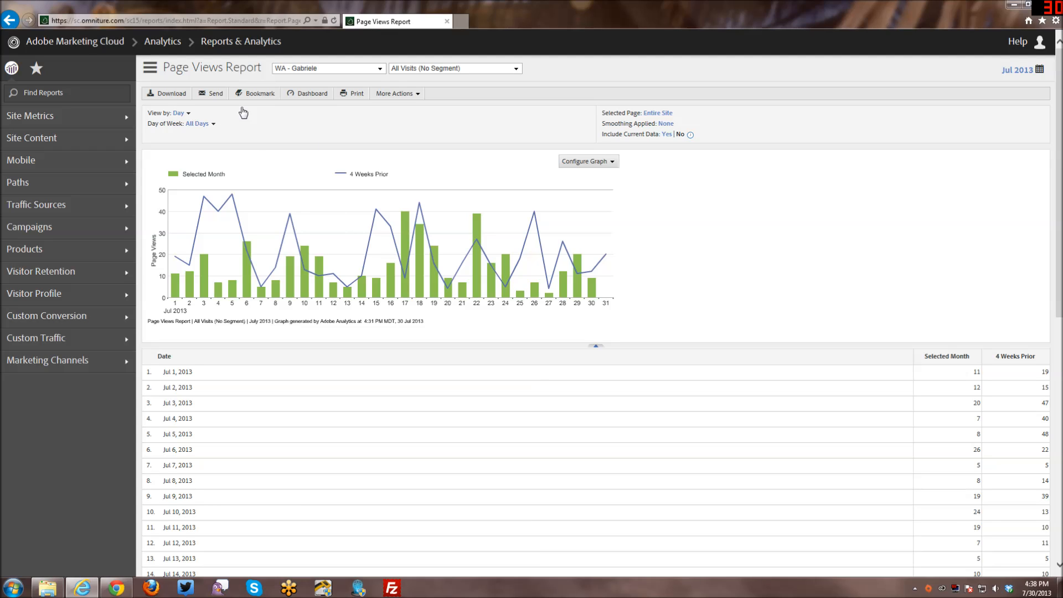
- Open the Email Report form for the Page Views report, keeping PDF format
click(214, 93)
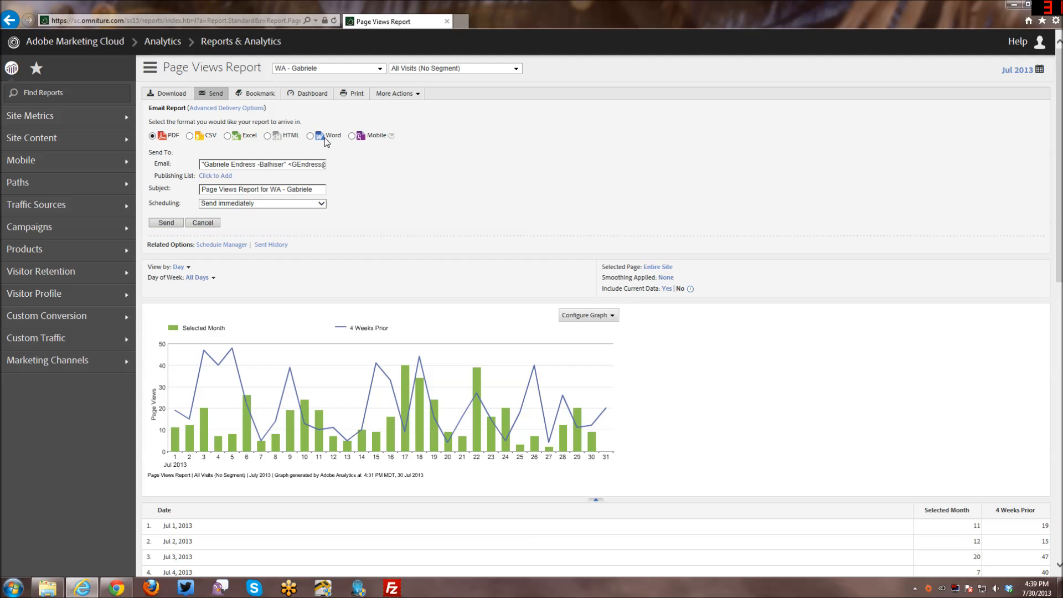
mouse_move(239, 151)
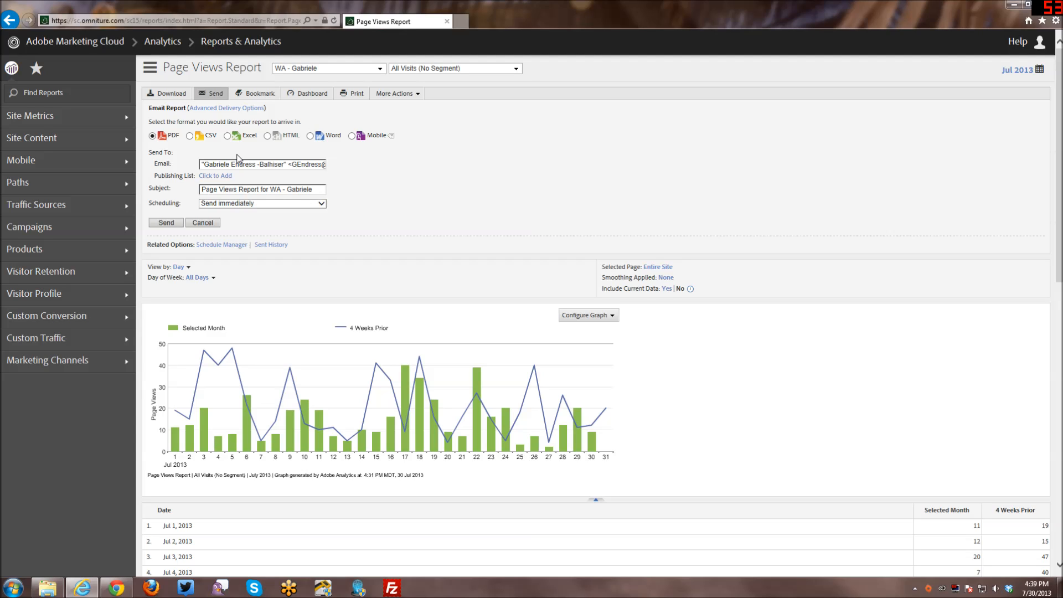
mouse_move(233, 214)
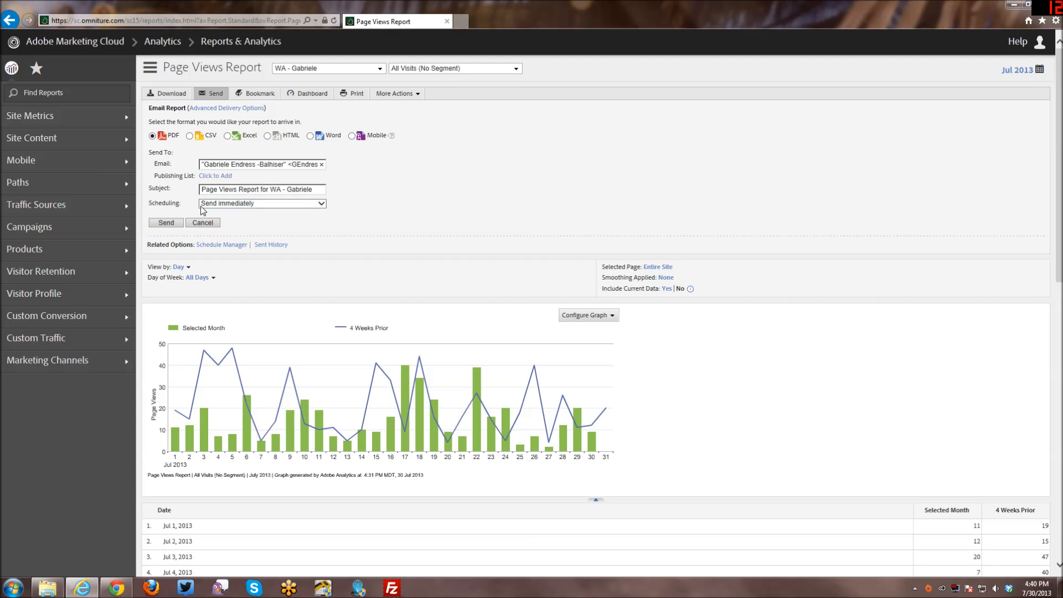
mouse_move(230, 178)
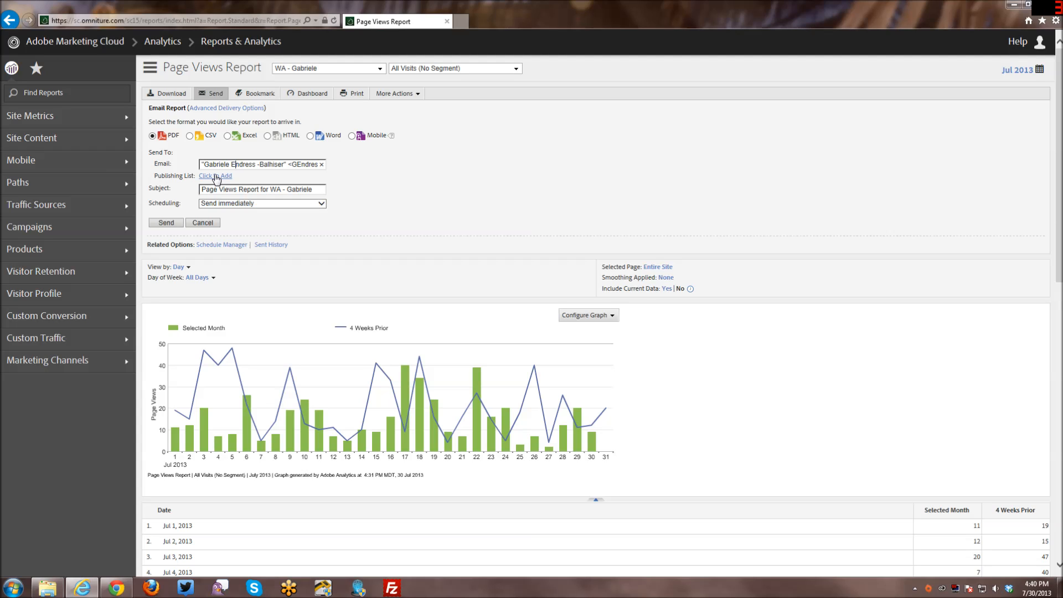
- Add the Endress Analytics publishing list as a recipient of the email
click(216, 176)
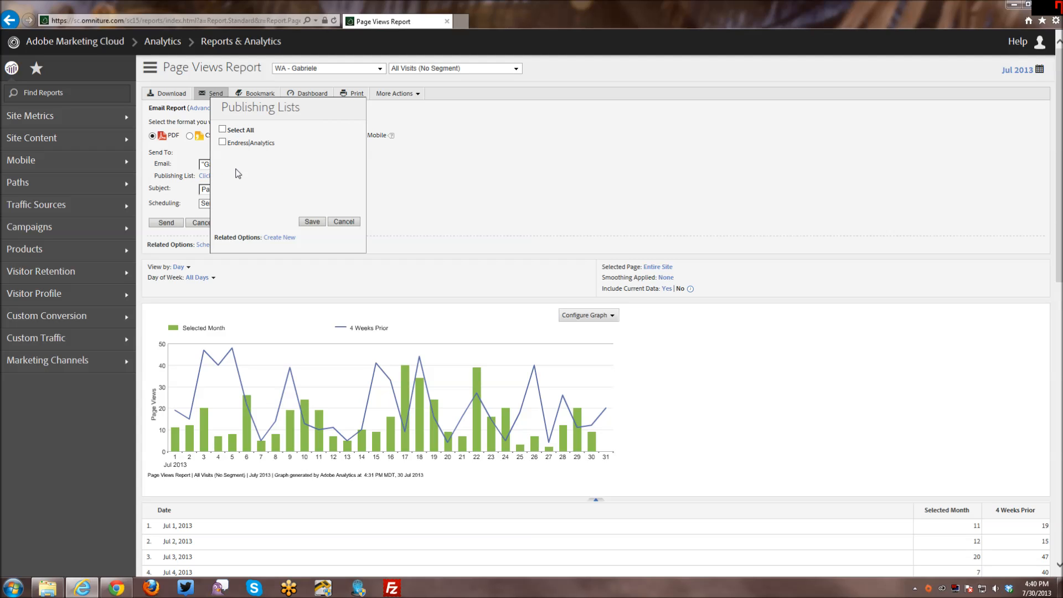
mouse_move(258, 169)
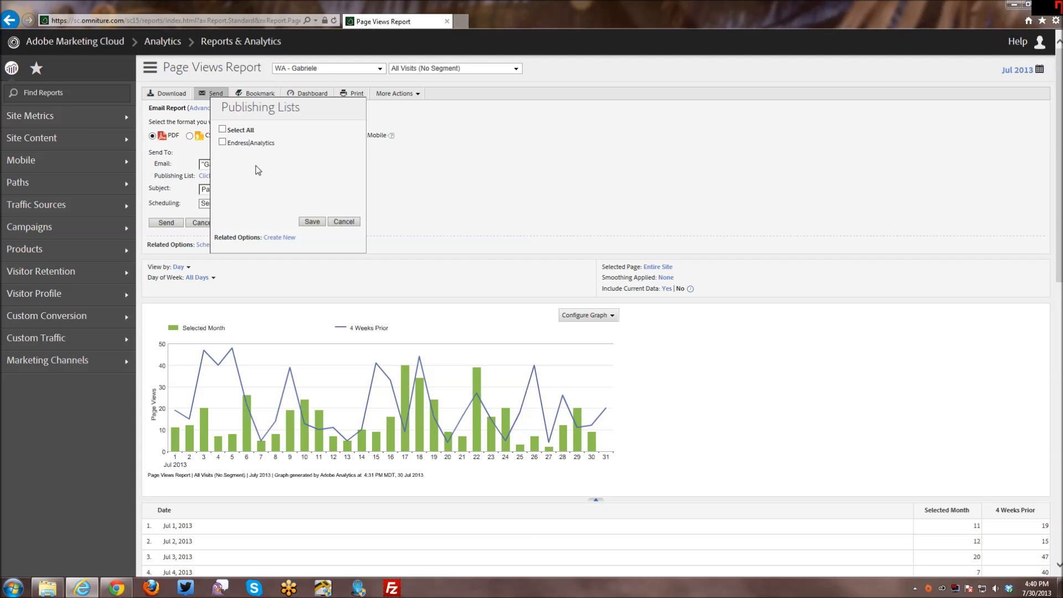
mouse_move(252, 149)
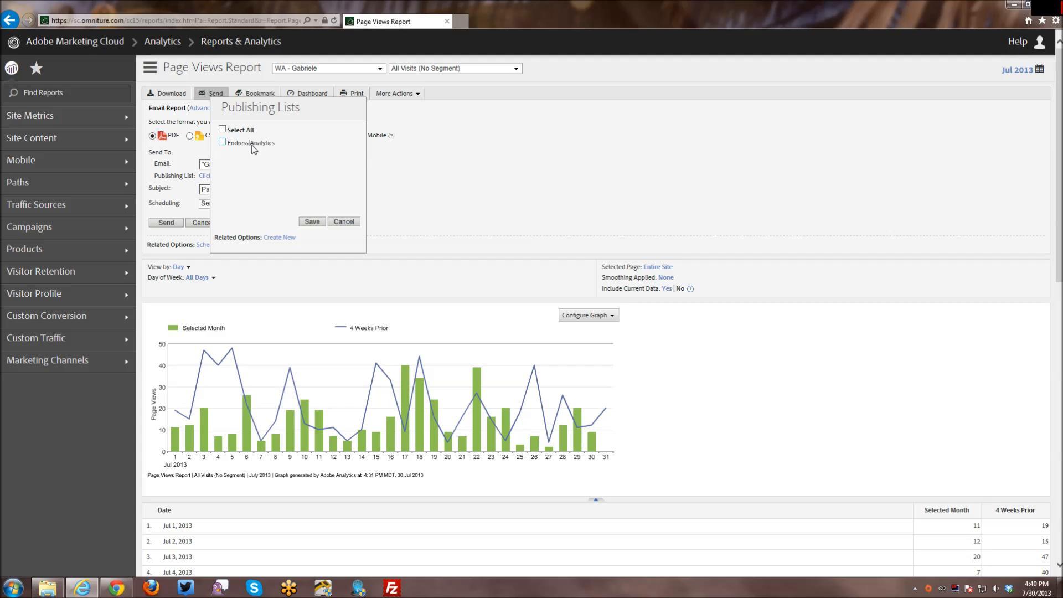
mouse_move(238, 151)
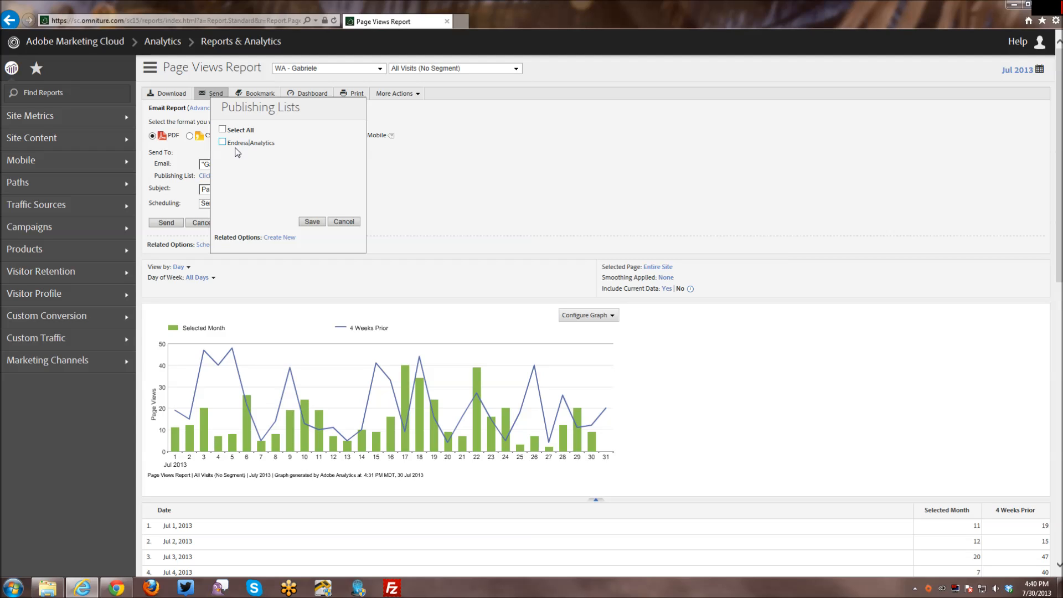
click(223, 142)
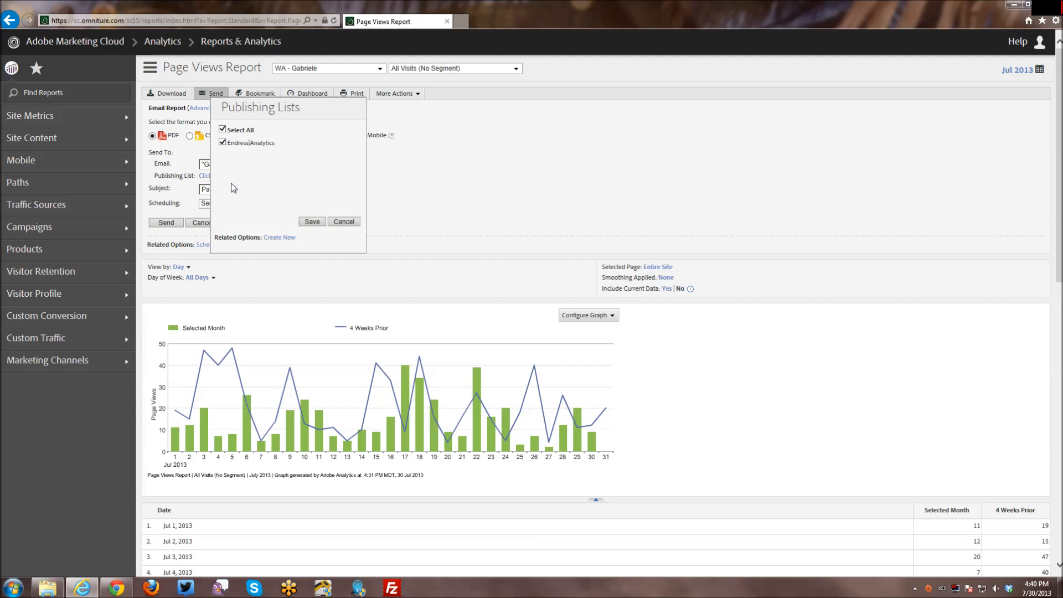
mouse_move(236, 162)
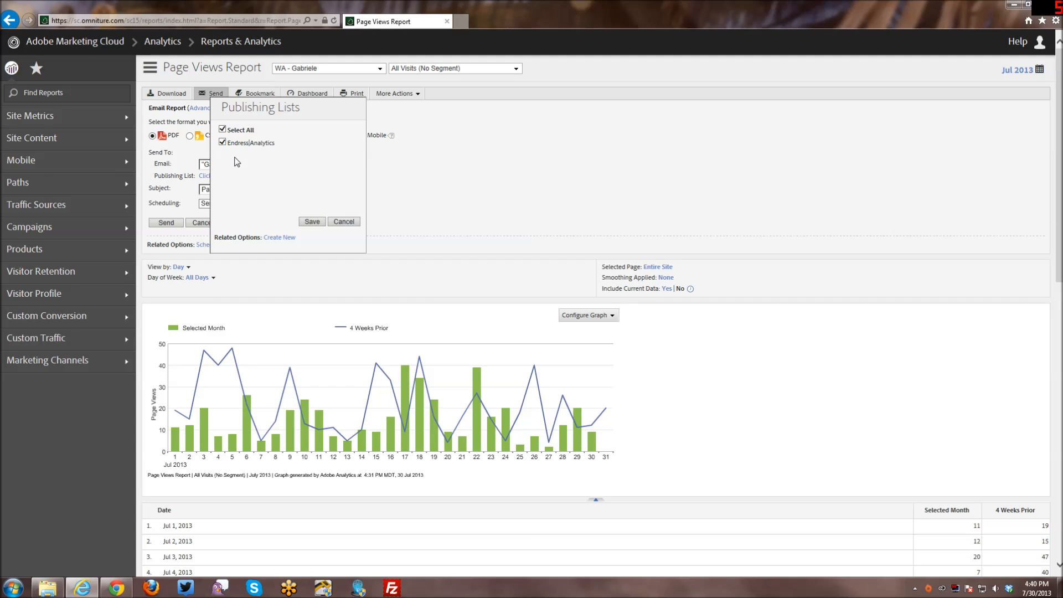
click(312, 221)
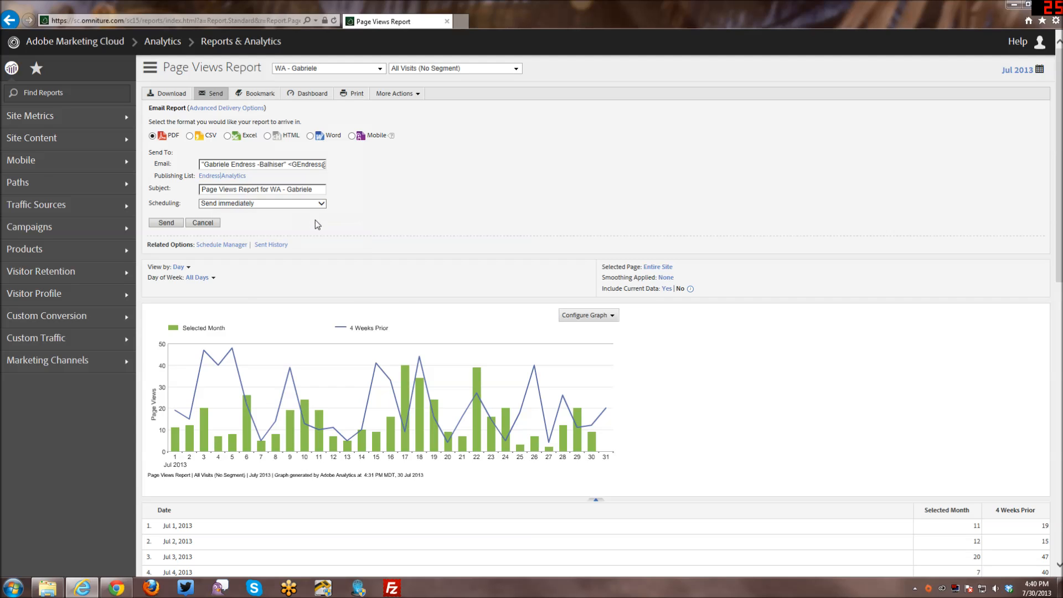
mouse_move(401, 228)
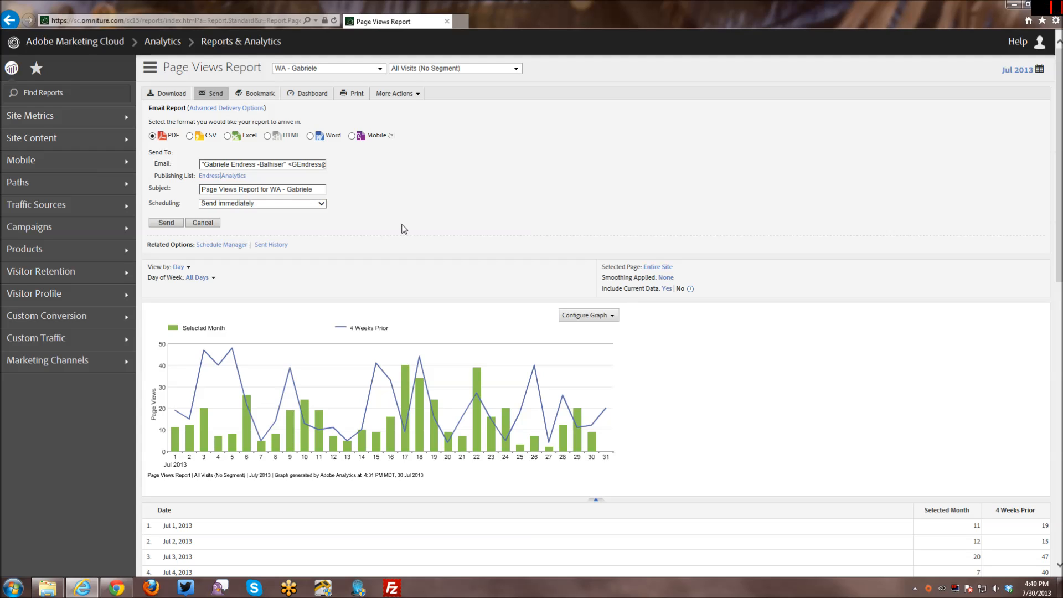
mouse_move(399, 225)
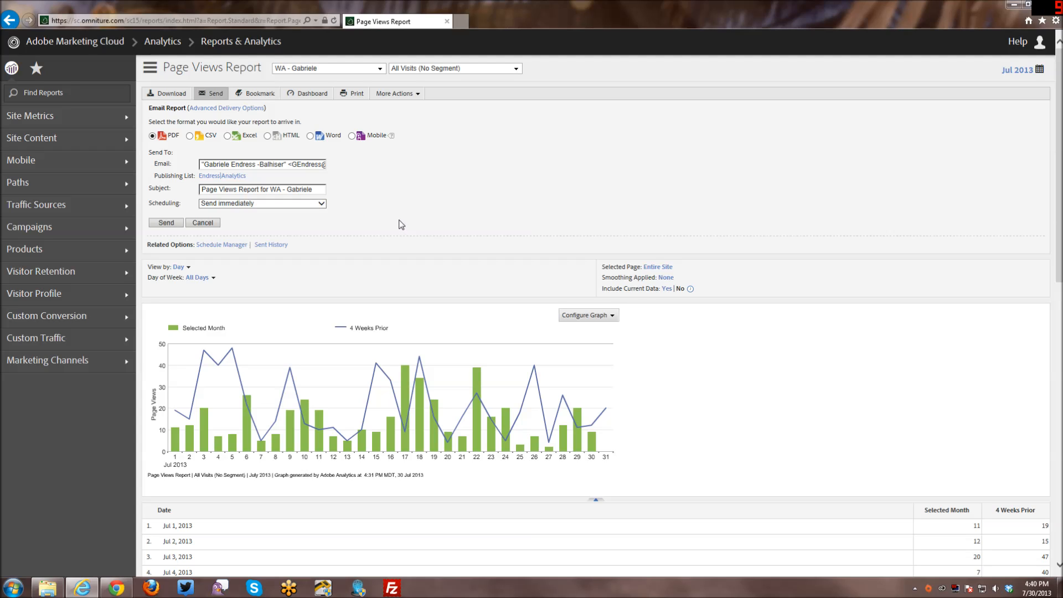
mouse_move(399, 227)
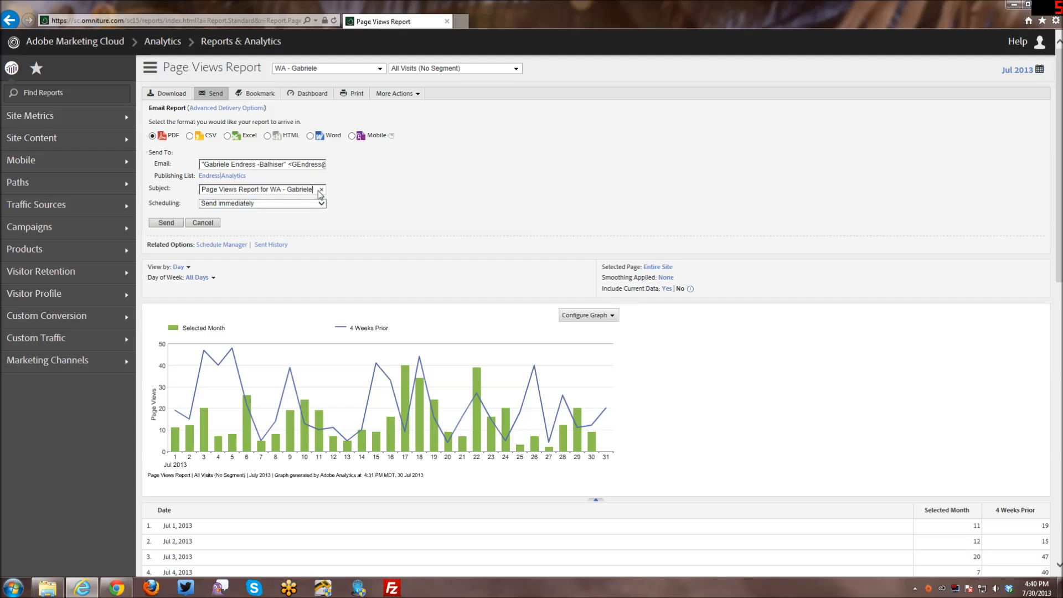
- Review the email subject 'Page Views Report for WA - Gabriele' and keep immediate delivery
triple_click(261, 189)
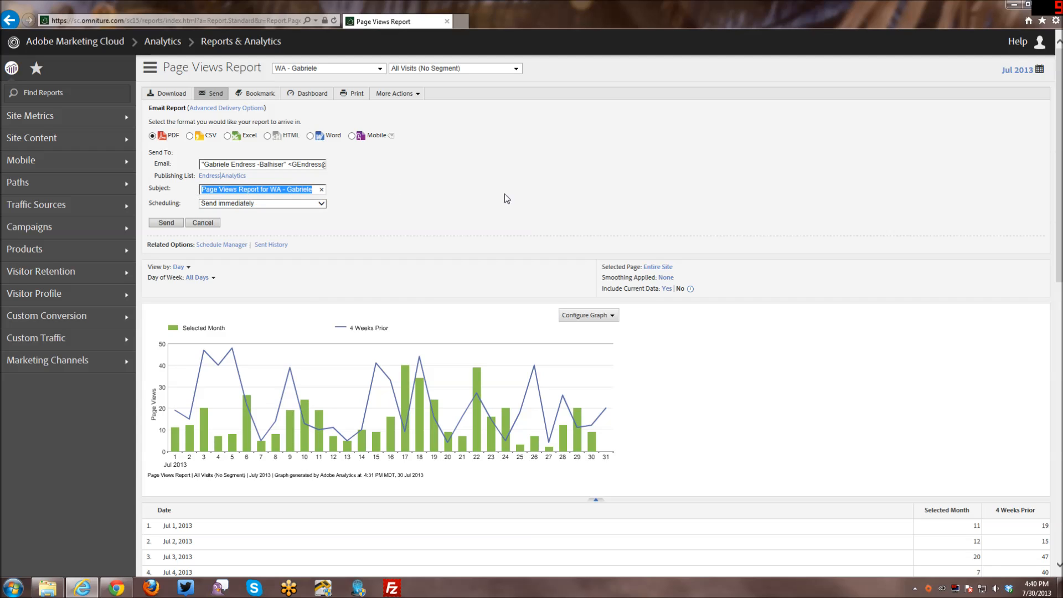
click(320, 203)
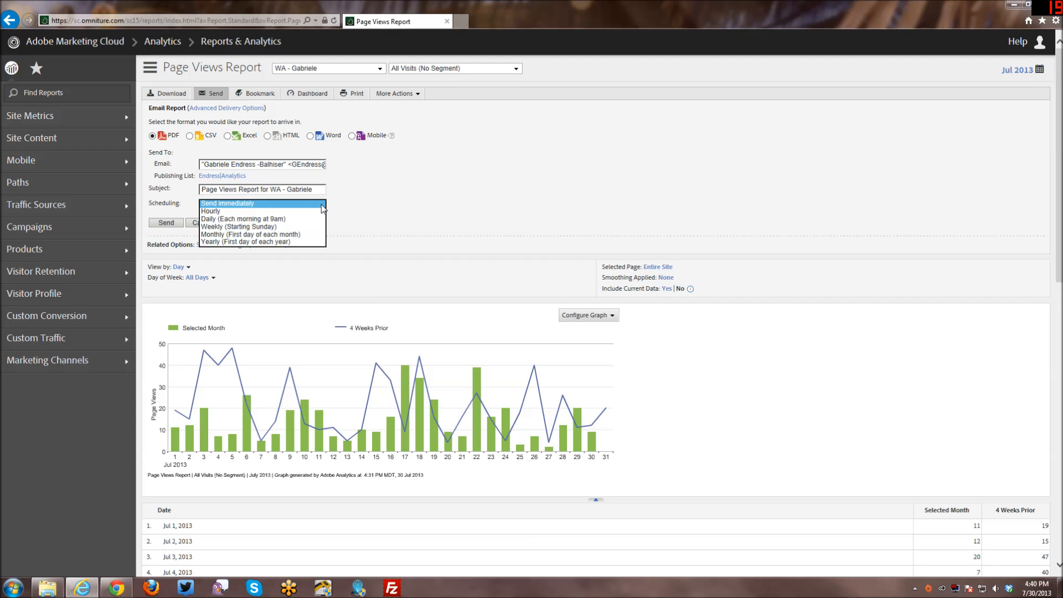
mouse_move(322, 221)
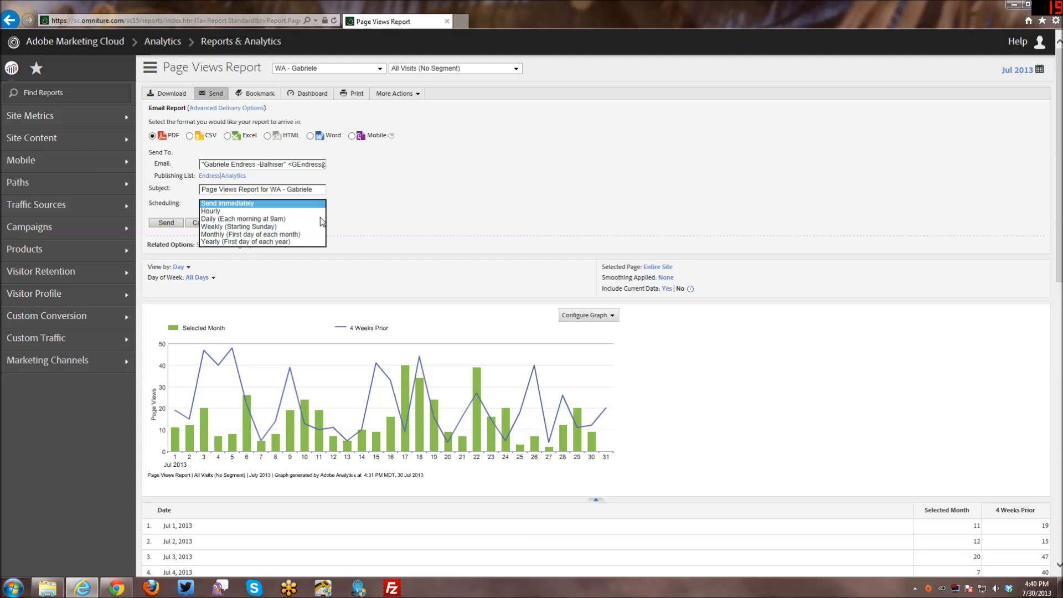
mouse_move(308, 218)
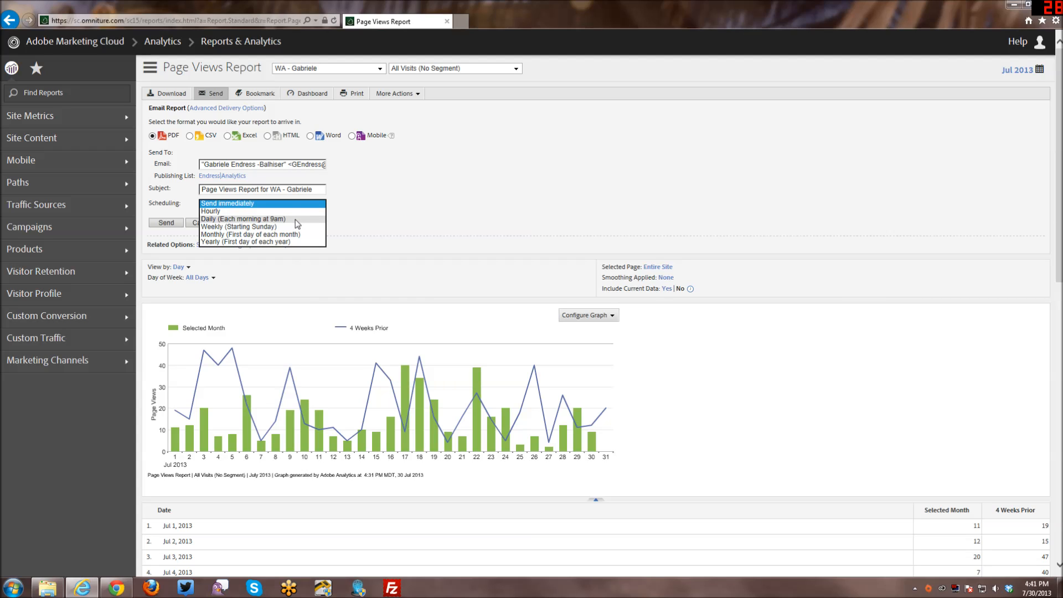
mouse_move(292, 229)
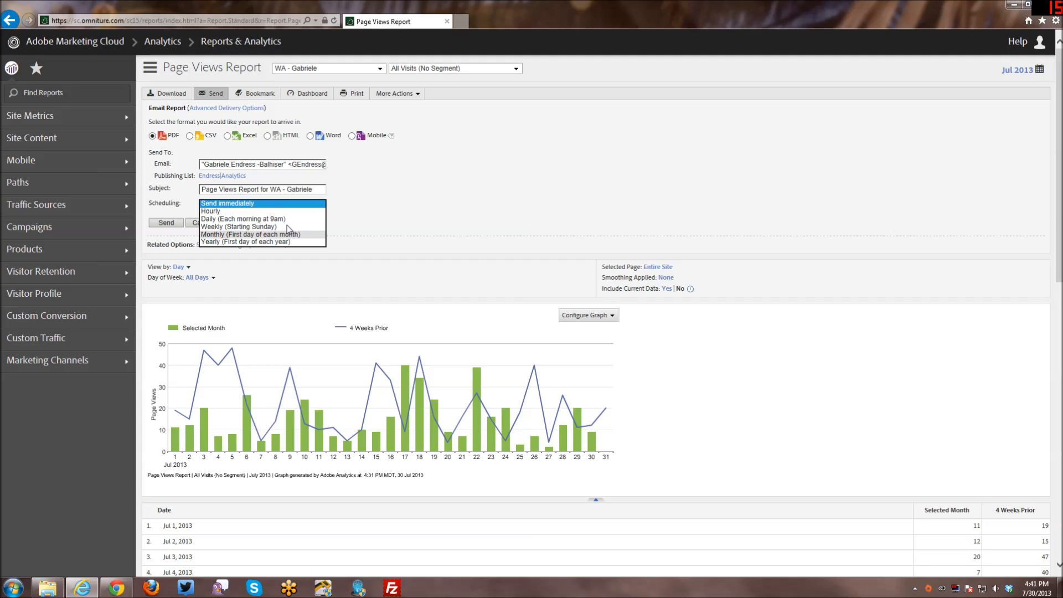
mouse_move(396, 231)
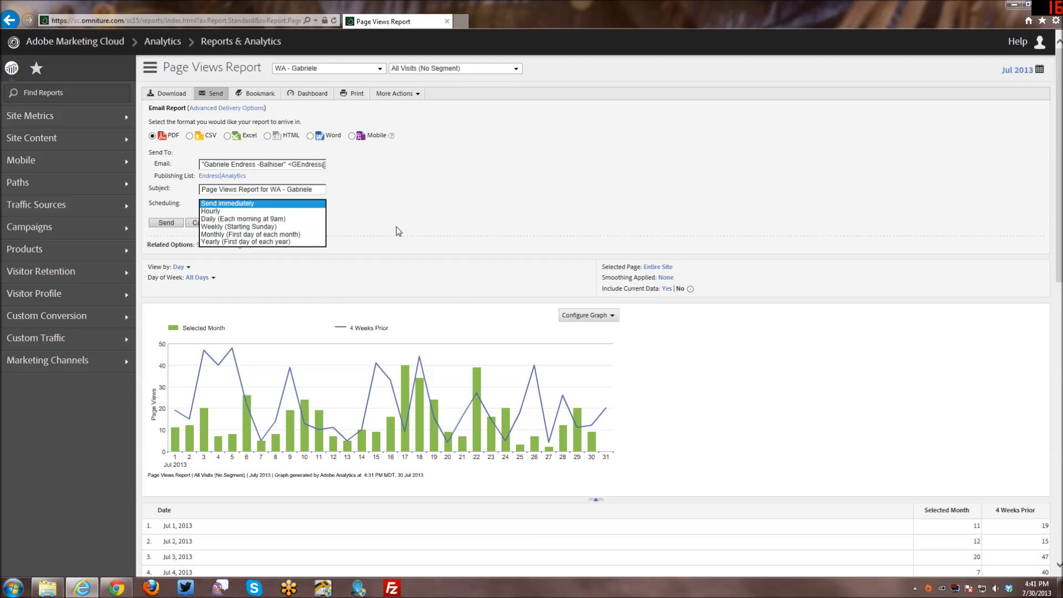
click(227, 204)
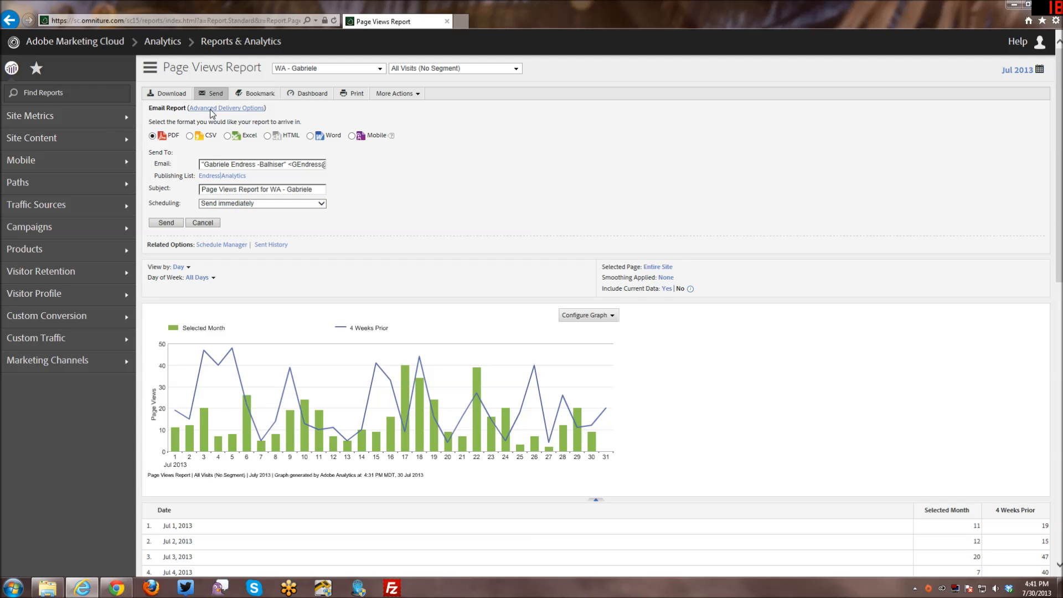
- Open Advanced Delivery Options and leave the report file name at <default> after trying Custom
click(226, 108)
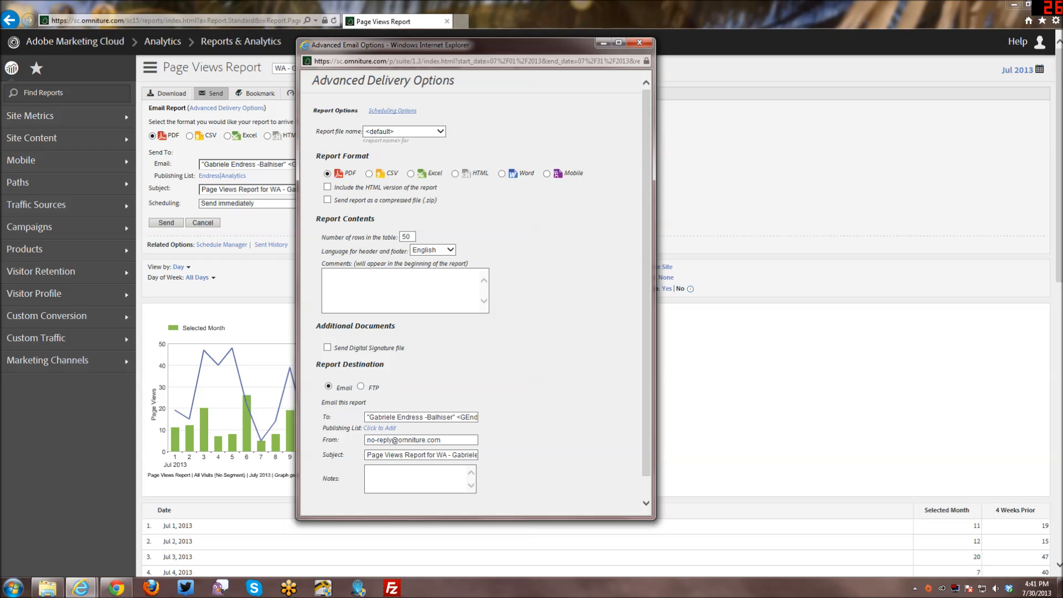
click(440, 131)
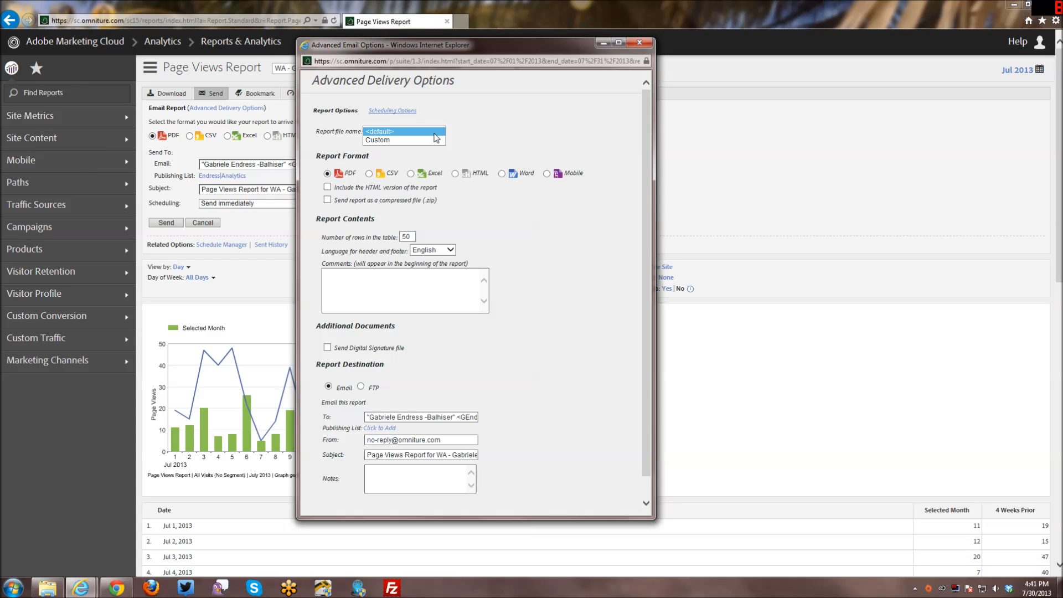
click(403, 132)
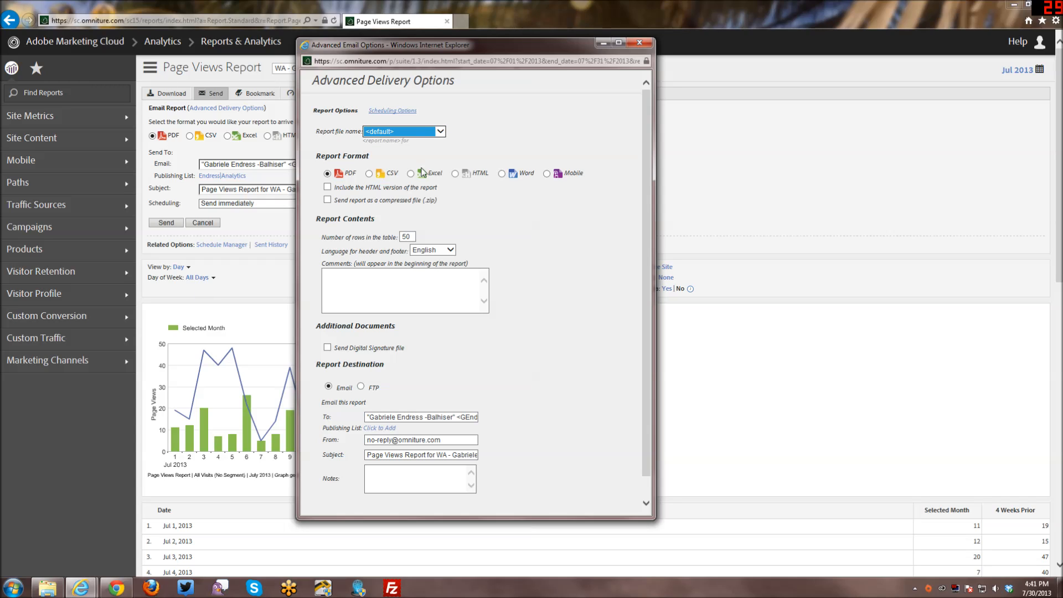
click(439, 131)
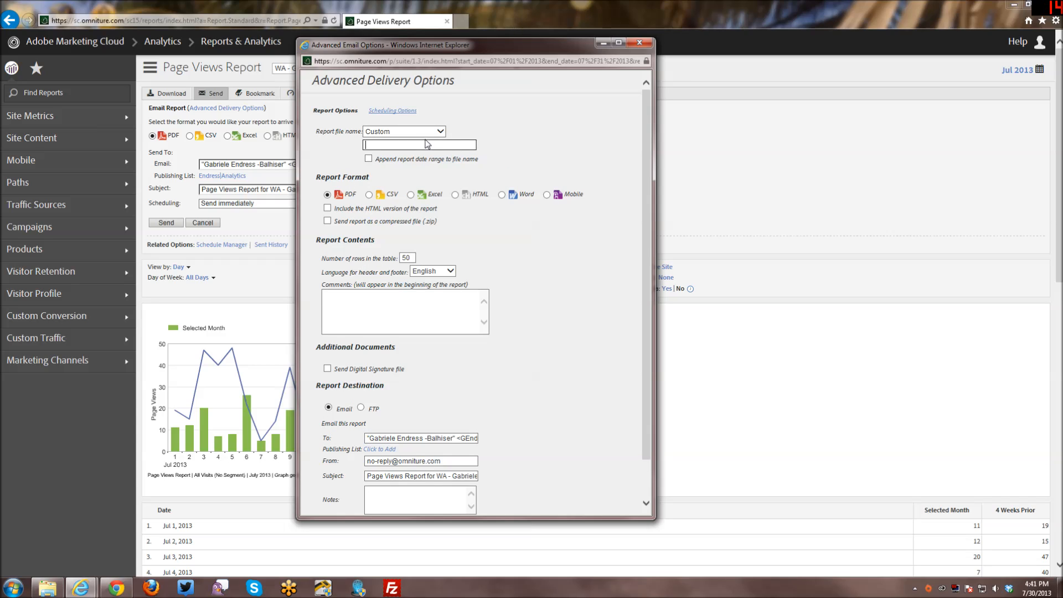
mouse_move(438, 176)
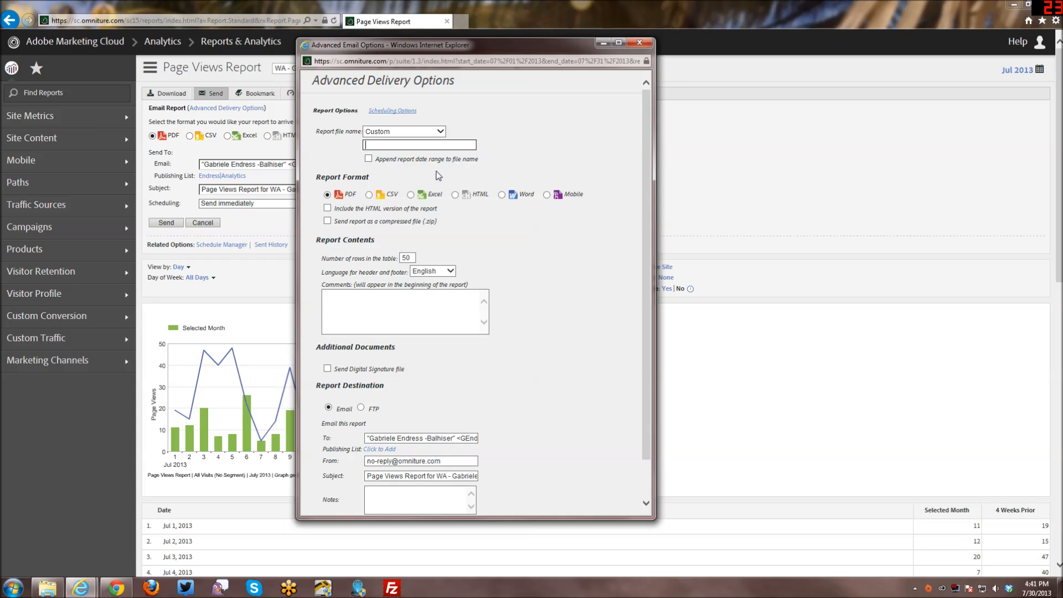
mouse_move(471, 164)
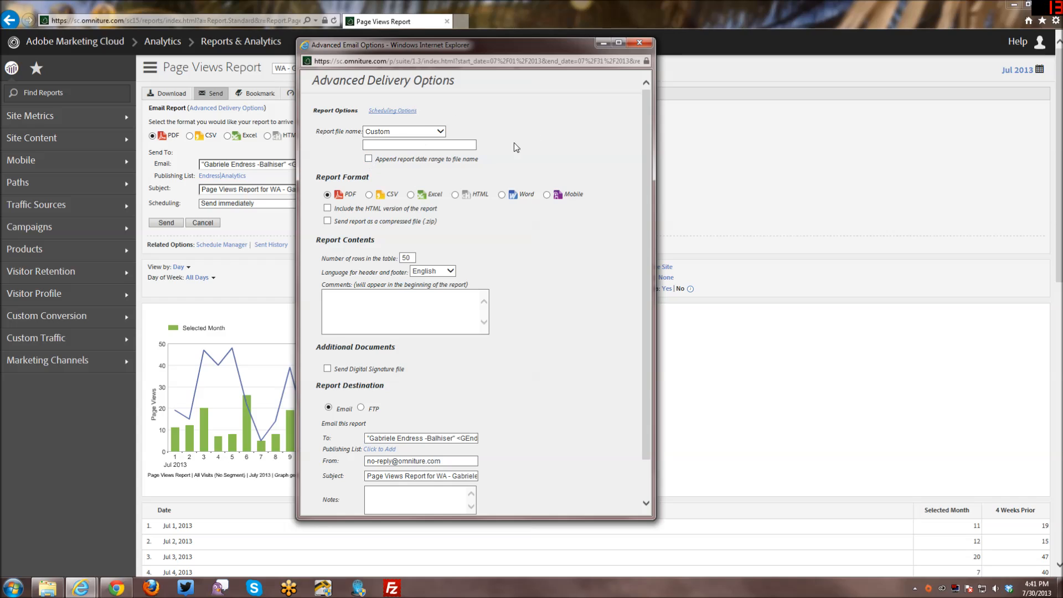
click(403, 130)
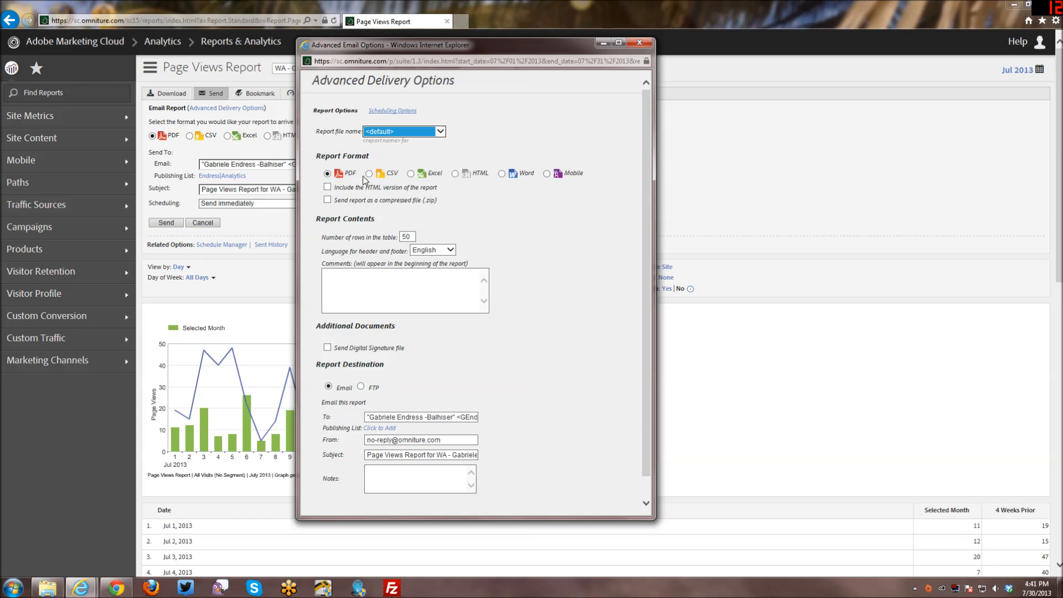
mouse_move(345, 186)
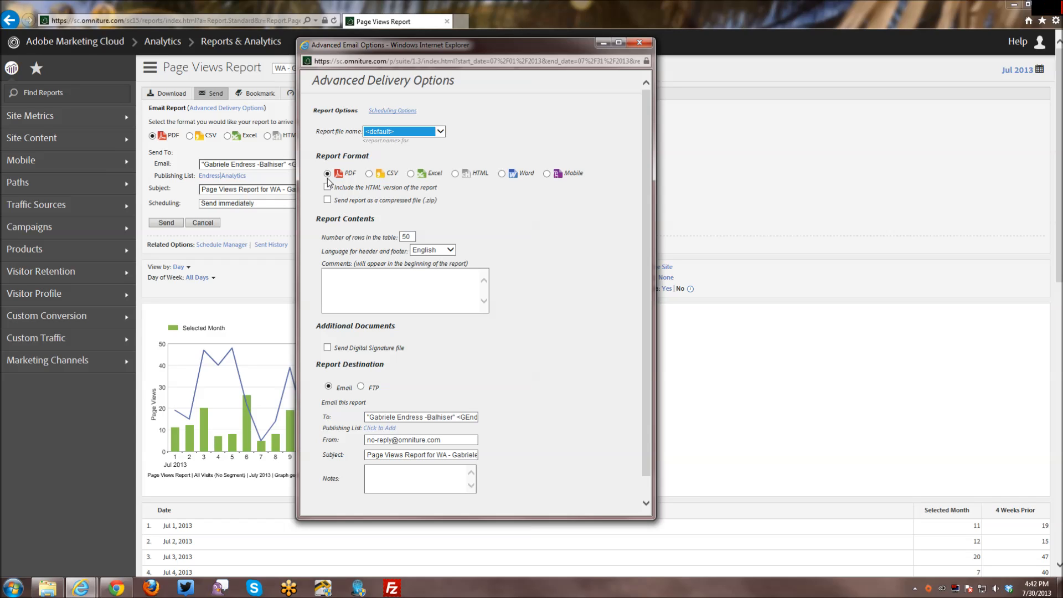
- Include the HTML version, send as .zip, and keep English header and footer
click(327, 187)
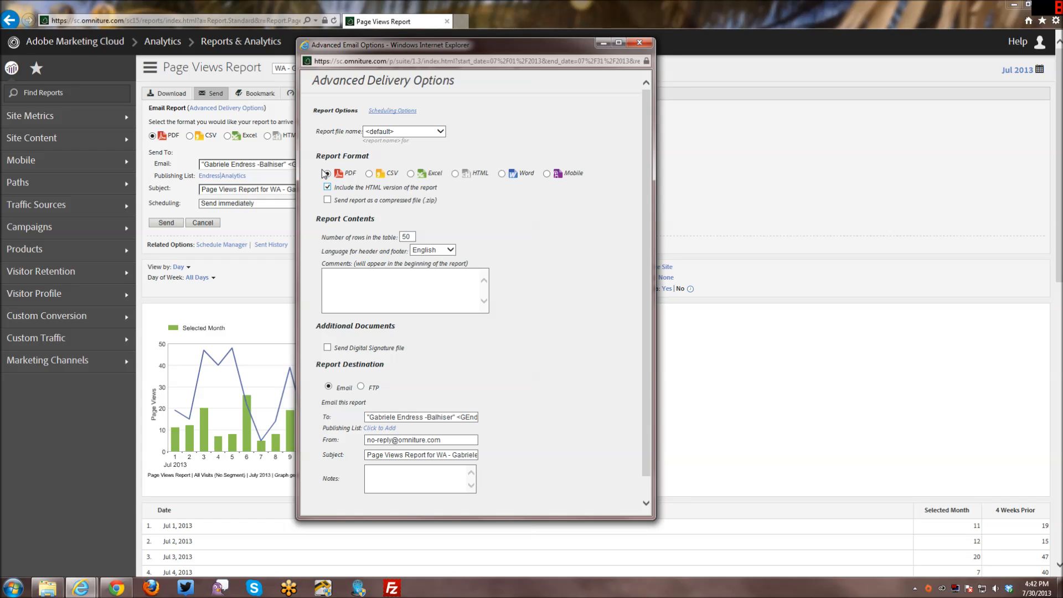
click(327, 187)
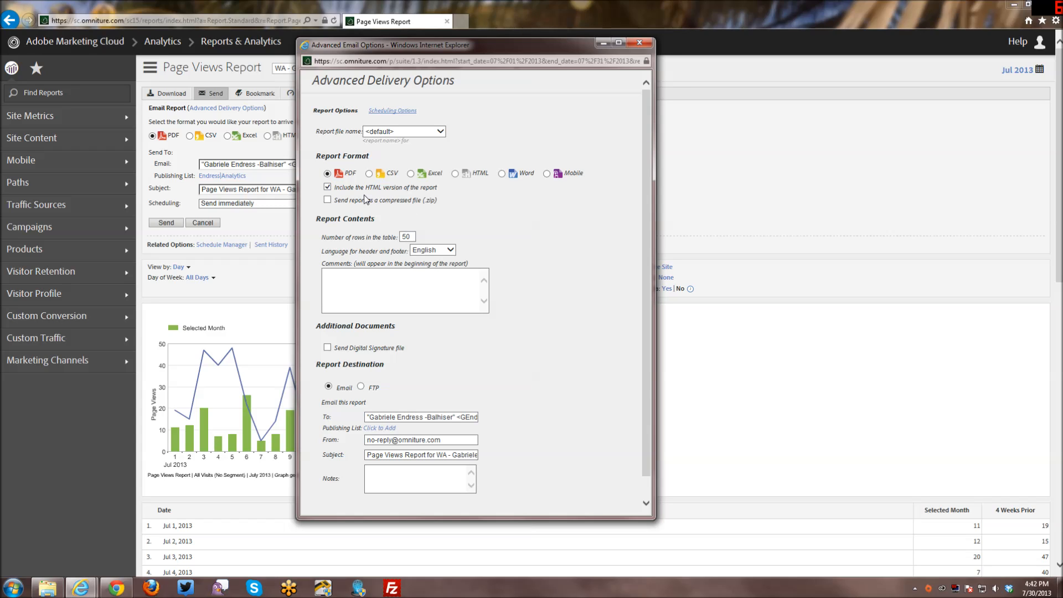
click(328, 199)
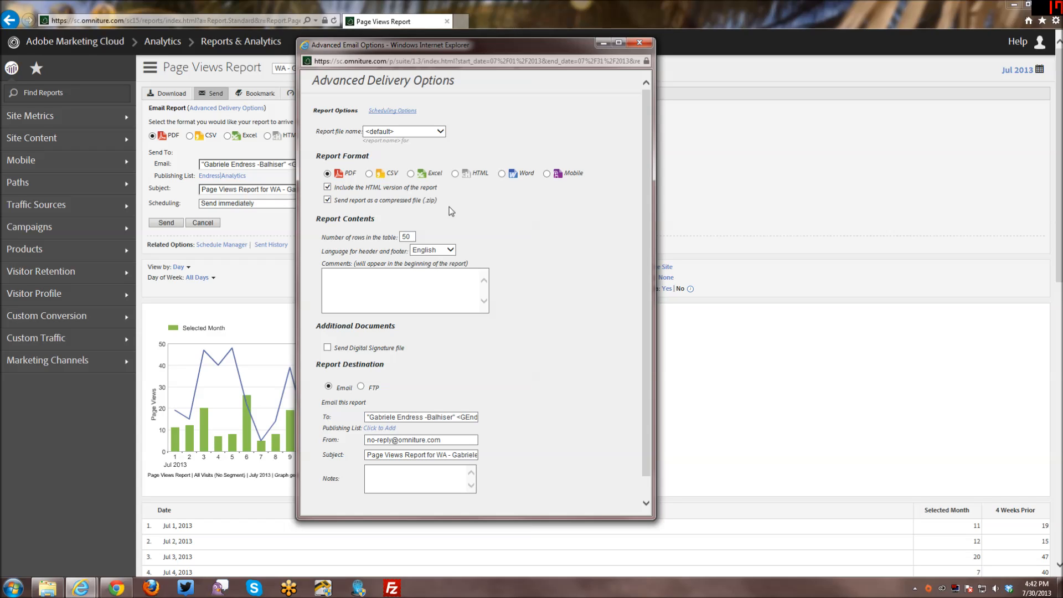
mouse_move(362, 260)
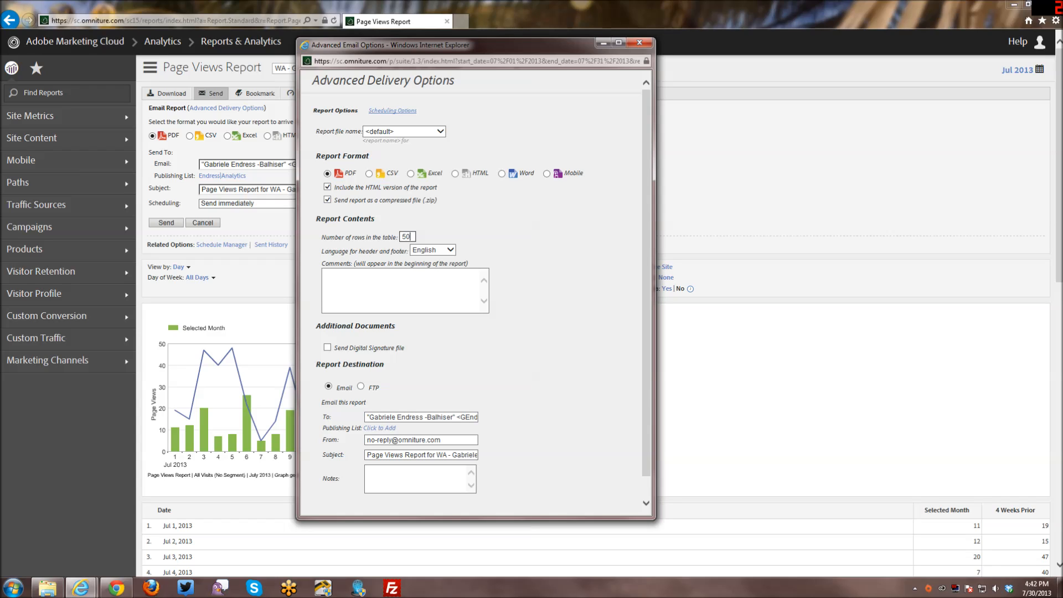
mouse_move(420, 242)
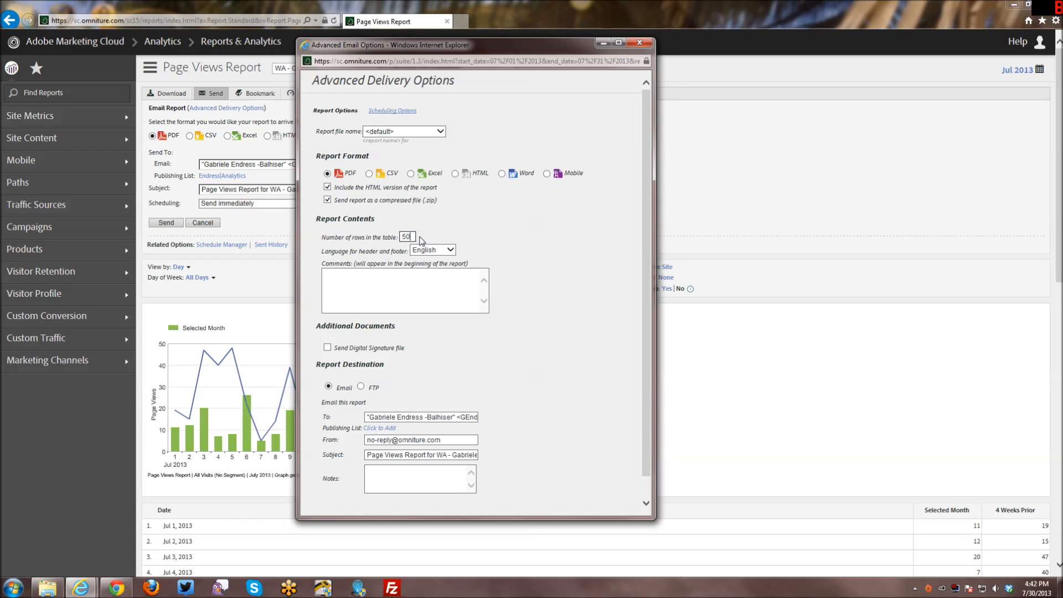
mouse_move(420, 242)
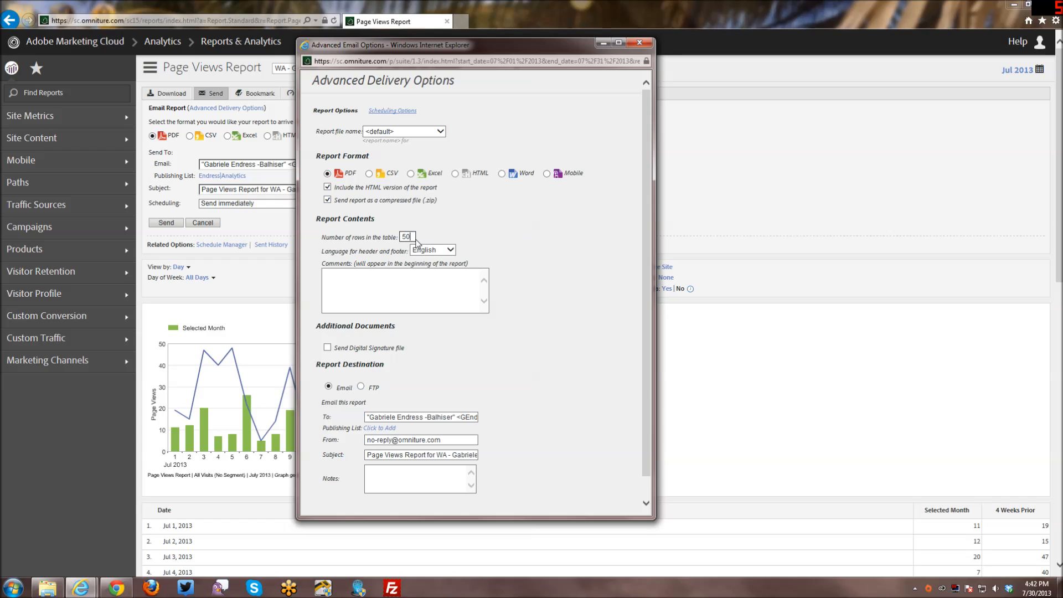
mouse_move(452, 232)
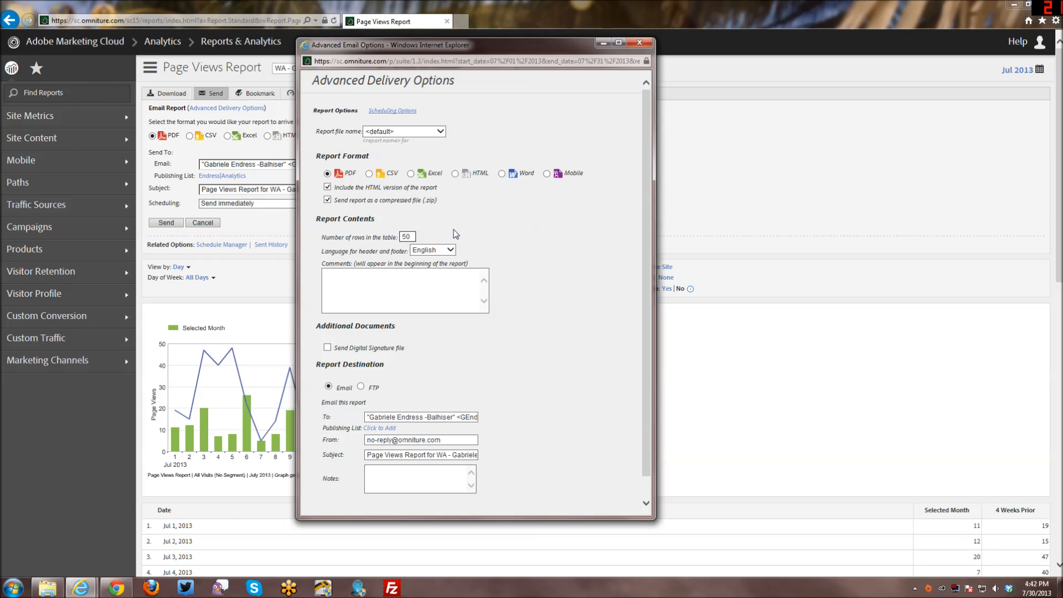
mouse_move(450, 250)
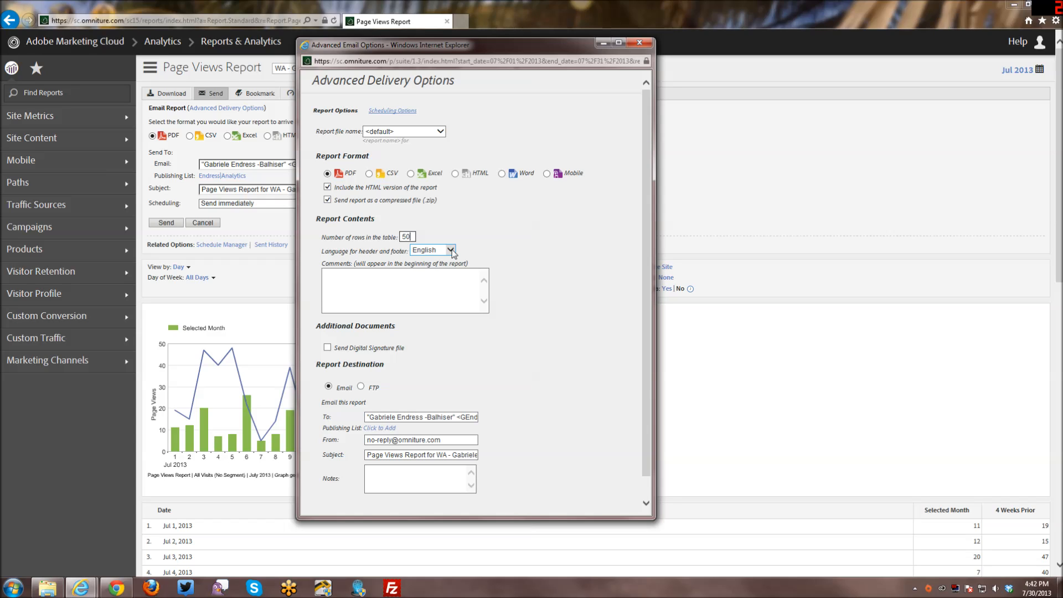
click(450, 251)
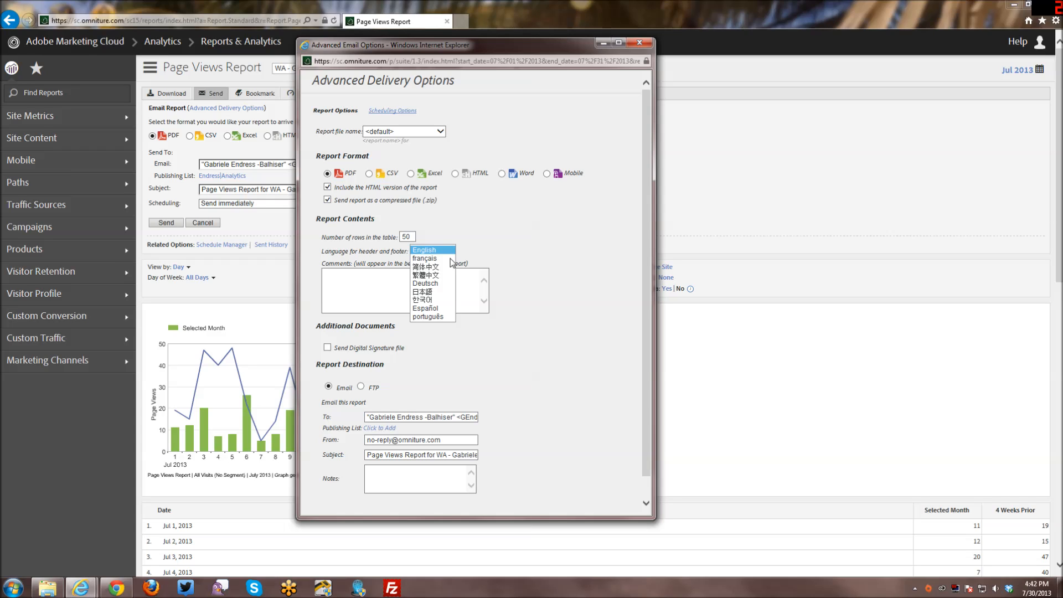
mouse_move(438, 299)
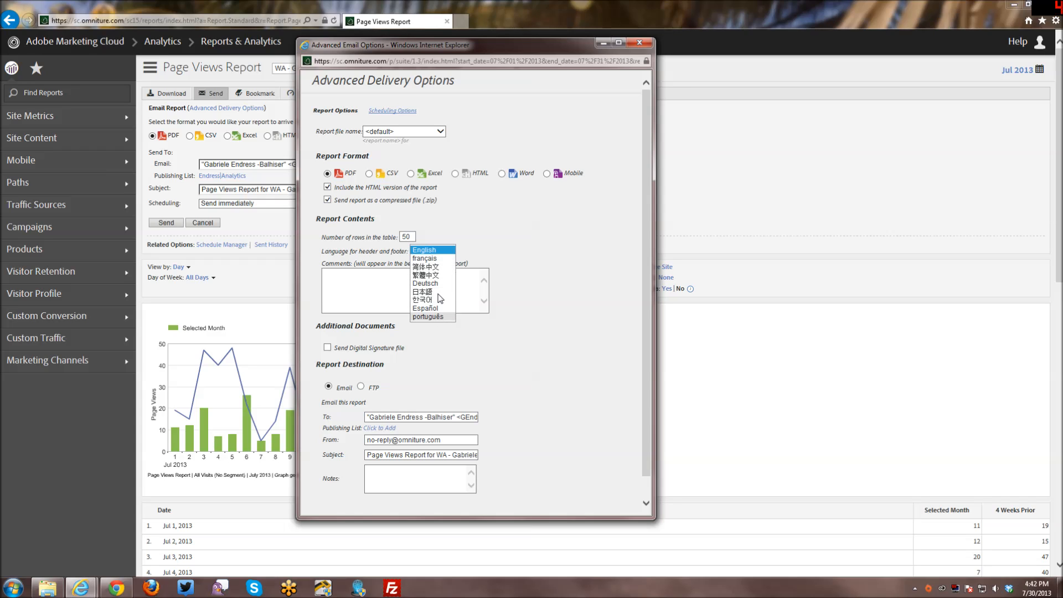
click(423, 250)
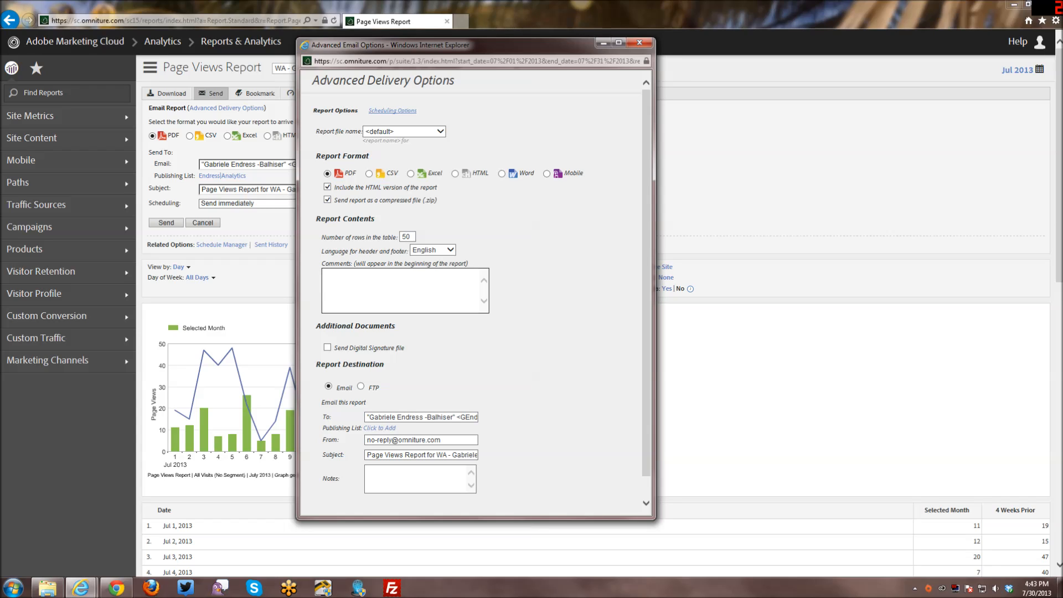
mouse_move(432, 347)
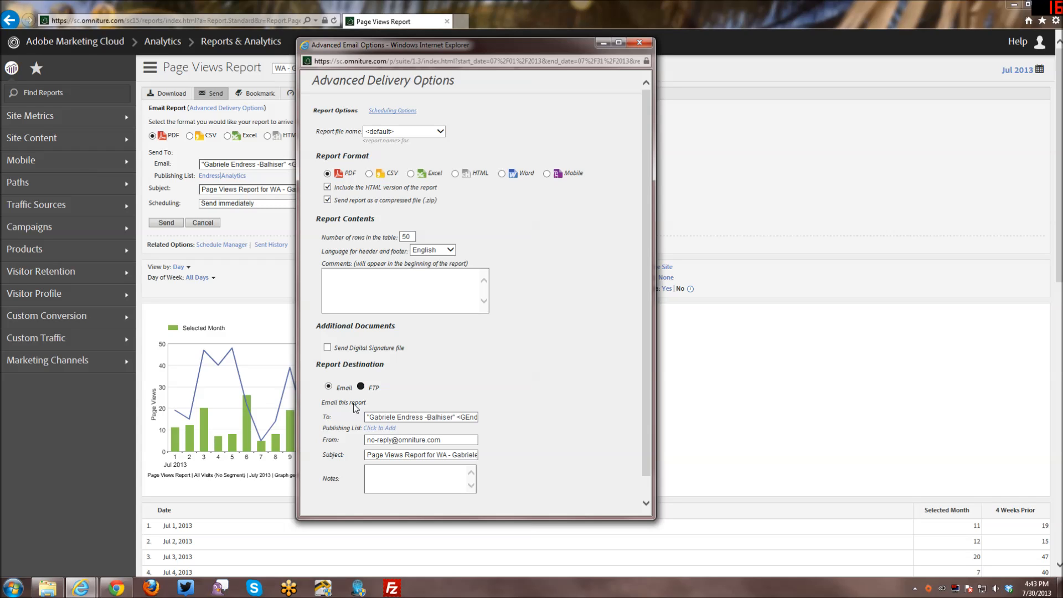
click(360, 387)
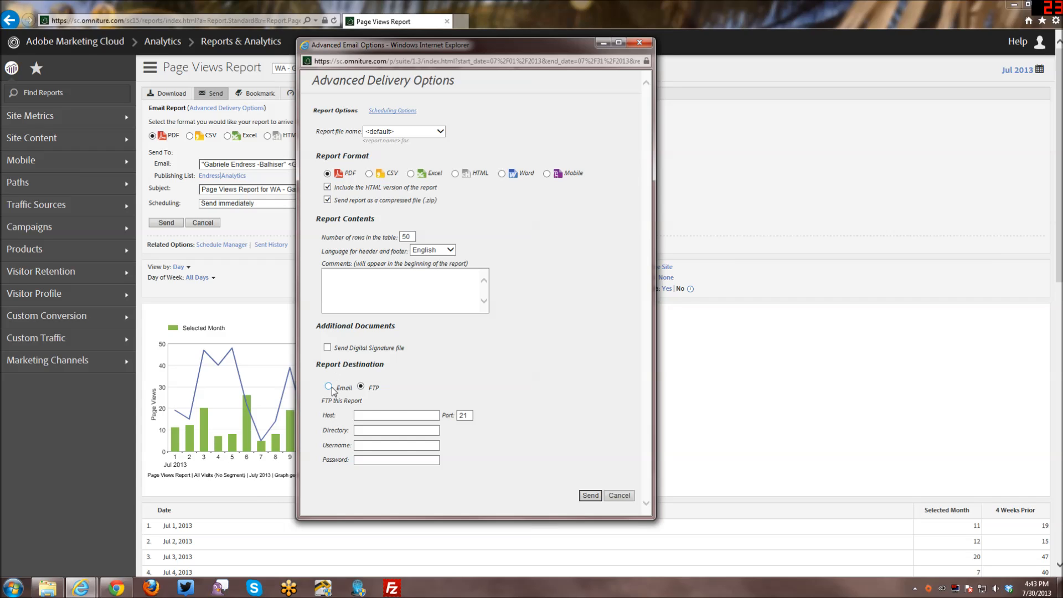
click(329, 388)
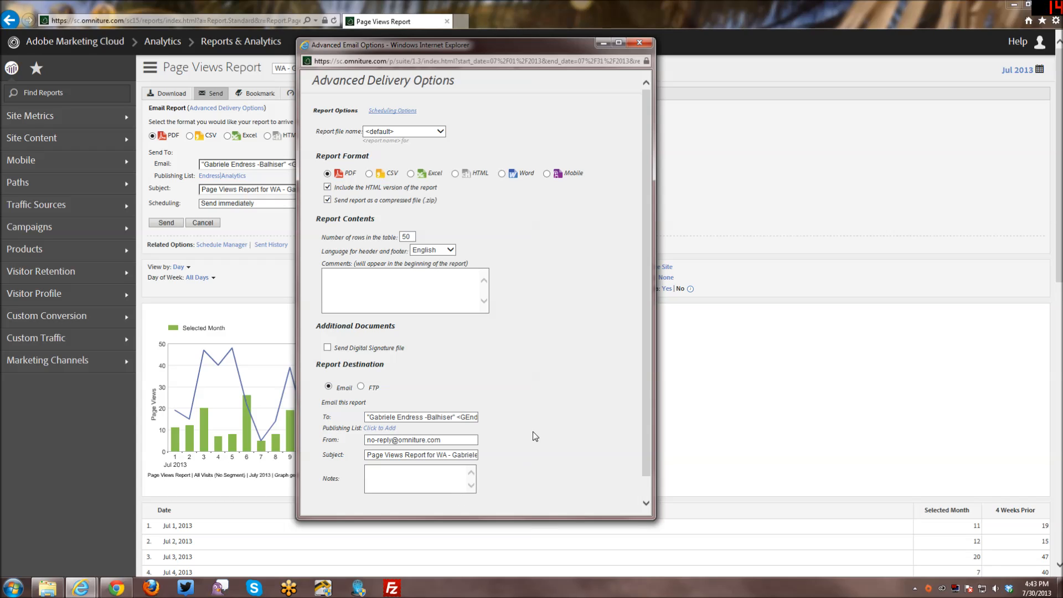
mouse_move(481, 253)
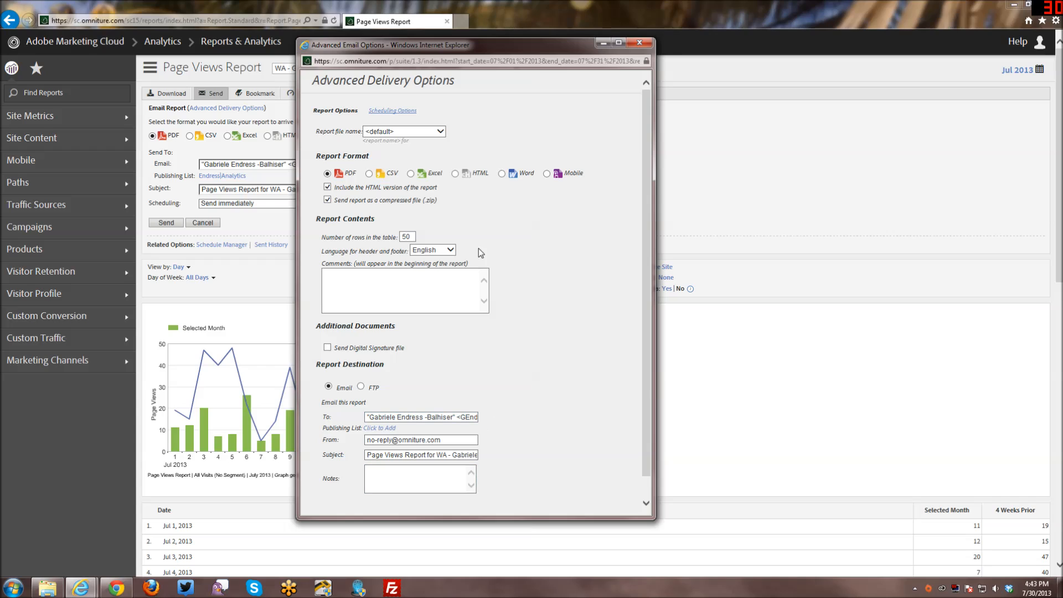
mouse_move(394, 115)
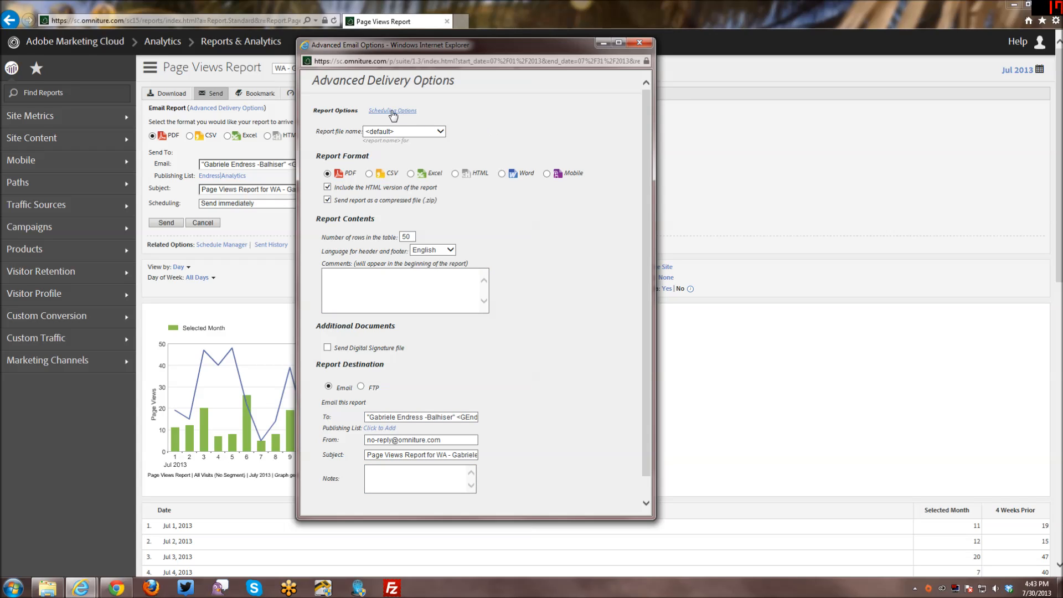
- Switch to Scheduling Options and choose 'Schedule for later'
click(392, 111)
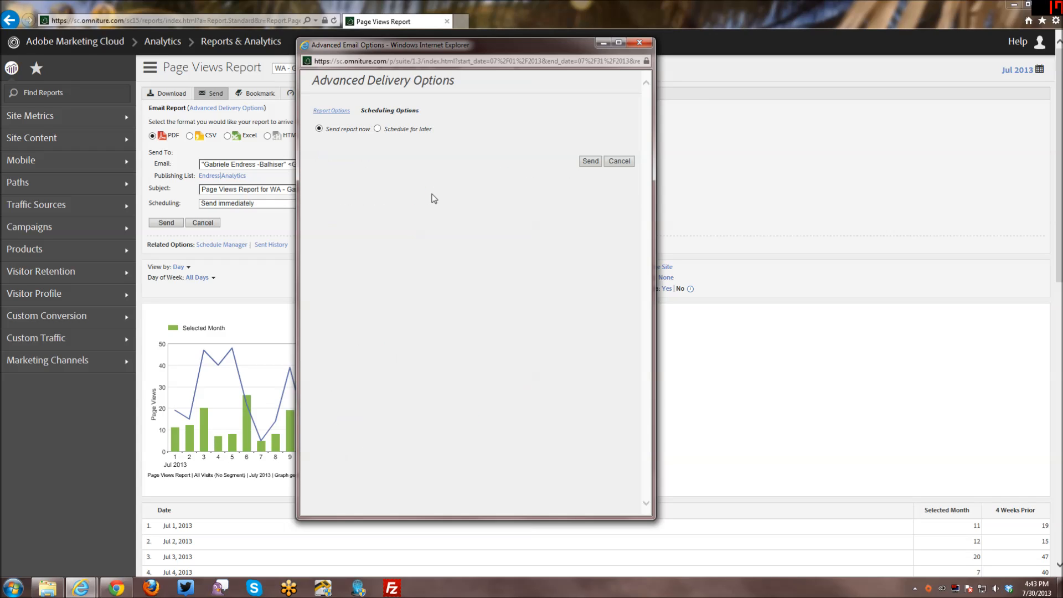
mouse_move(339, 144)
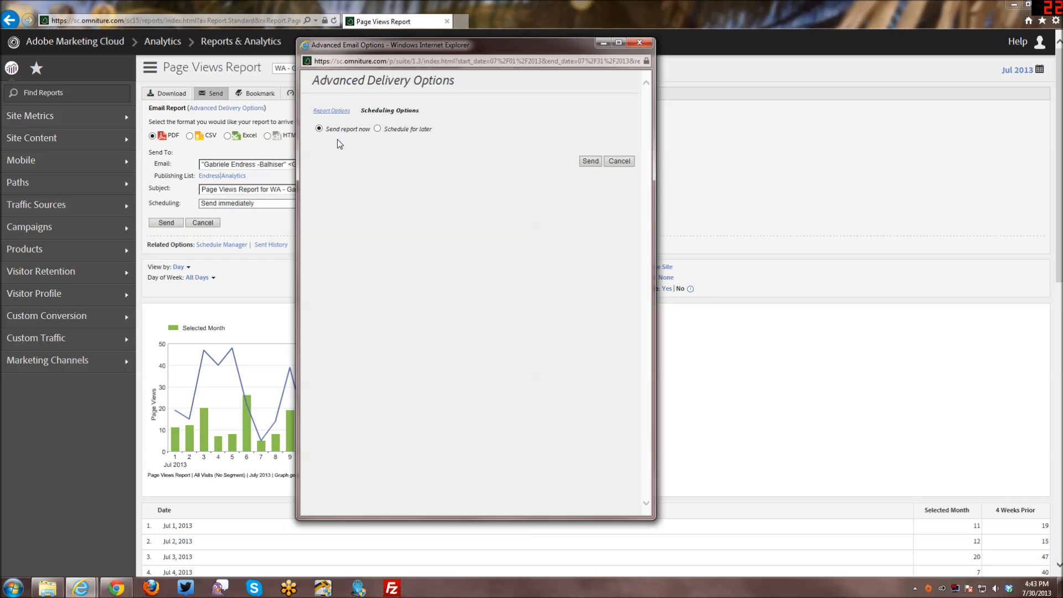
mouse_move(376, 130)
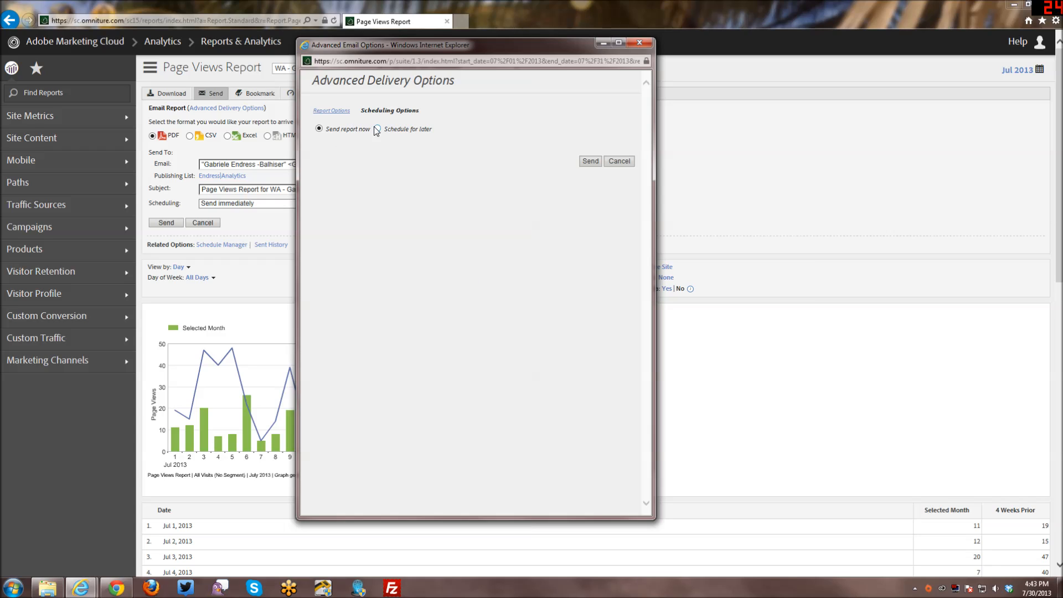
click(377, 129)
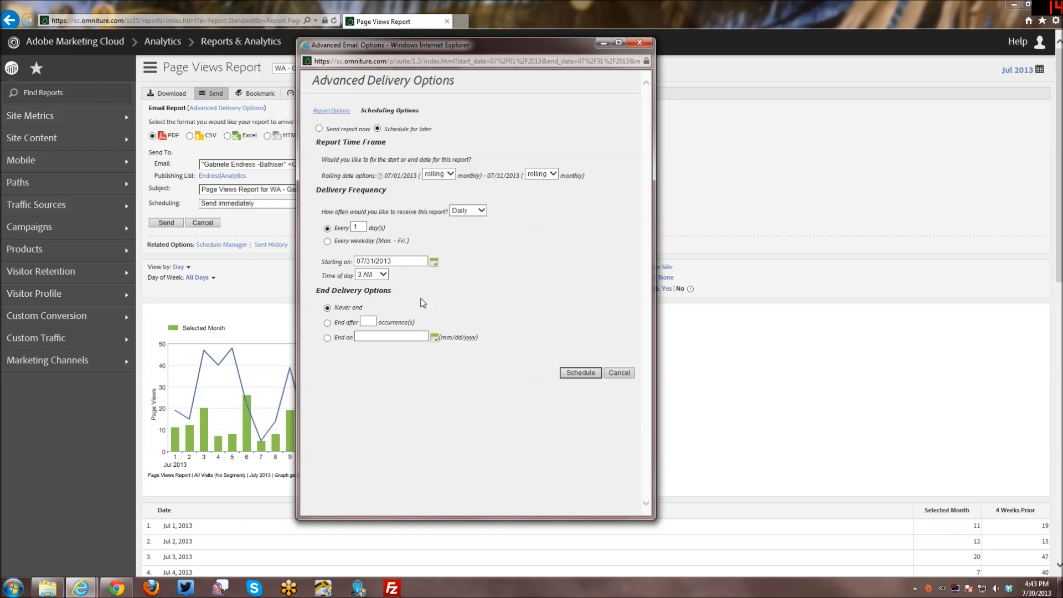
mouse_move(245, 185)
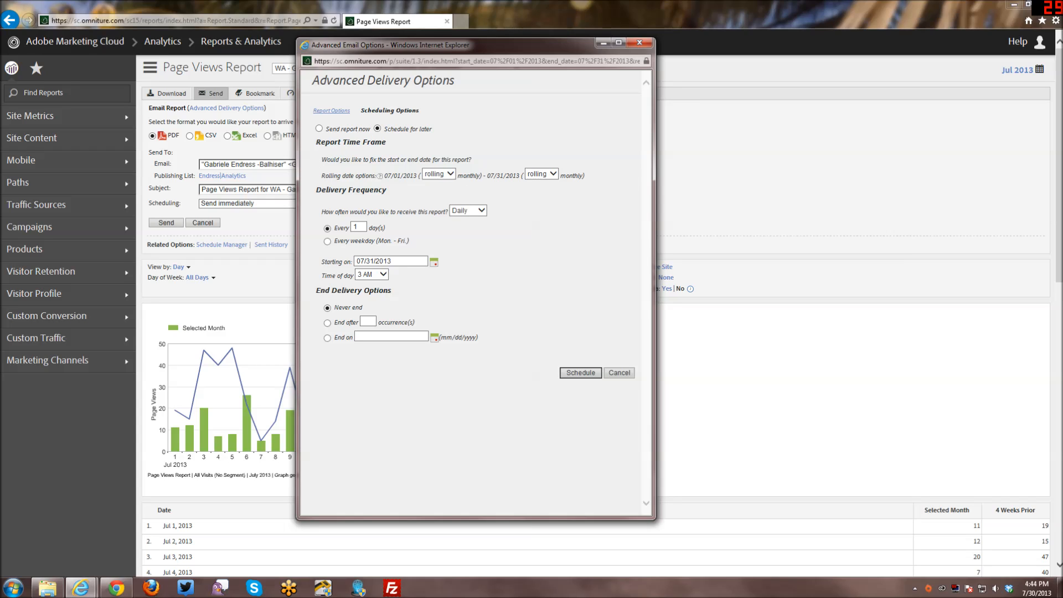
click(438, 175)
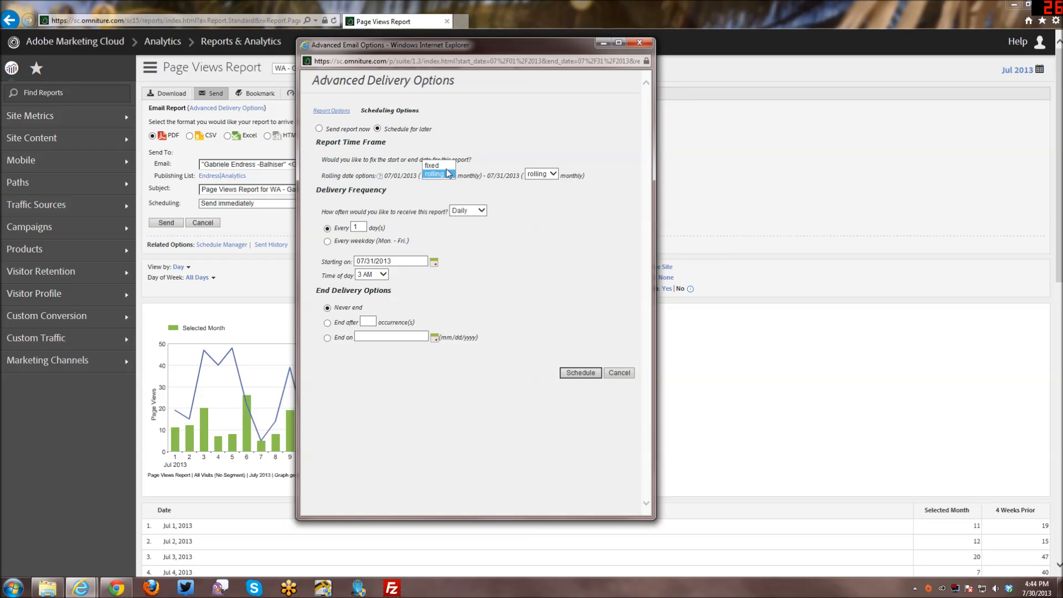
click(435, 174)
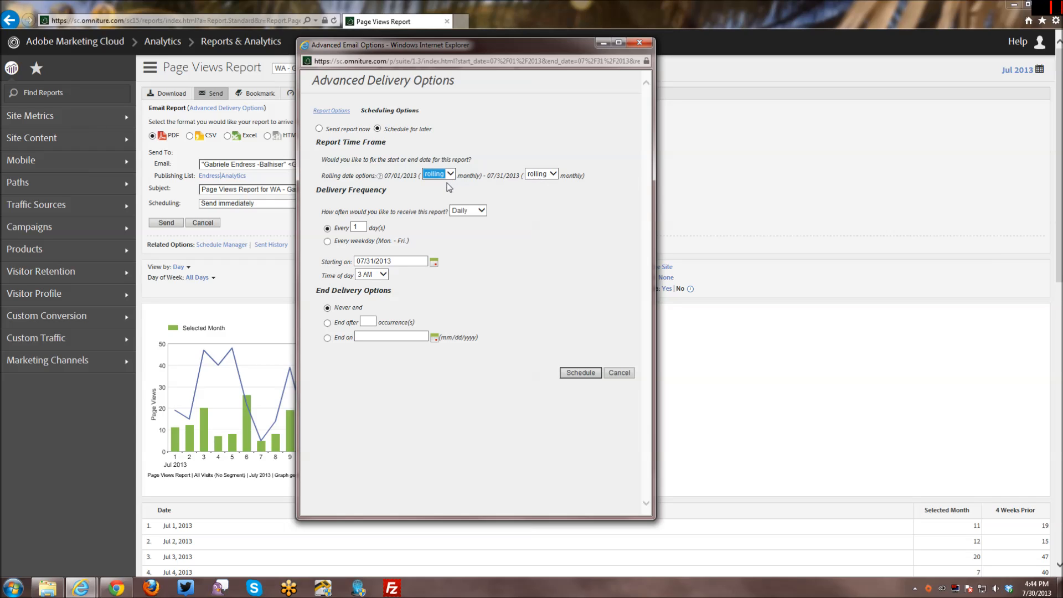
click(467, 211)
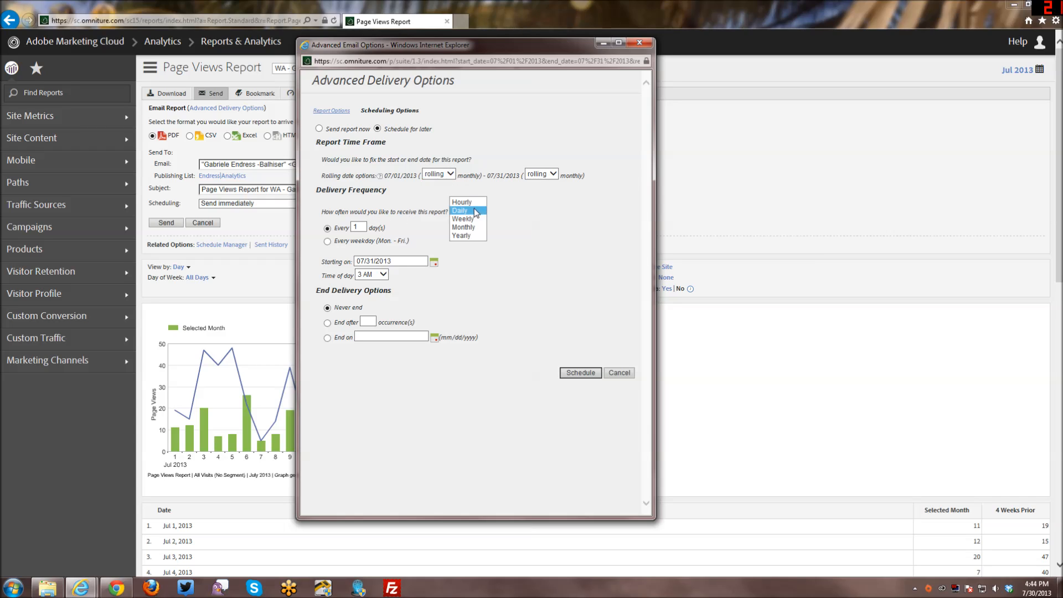
mouse_move(464, 227)
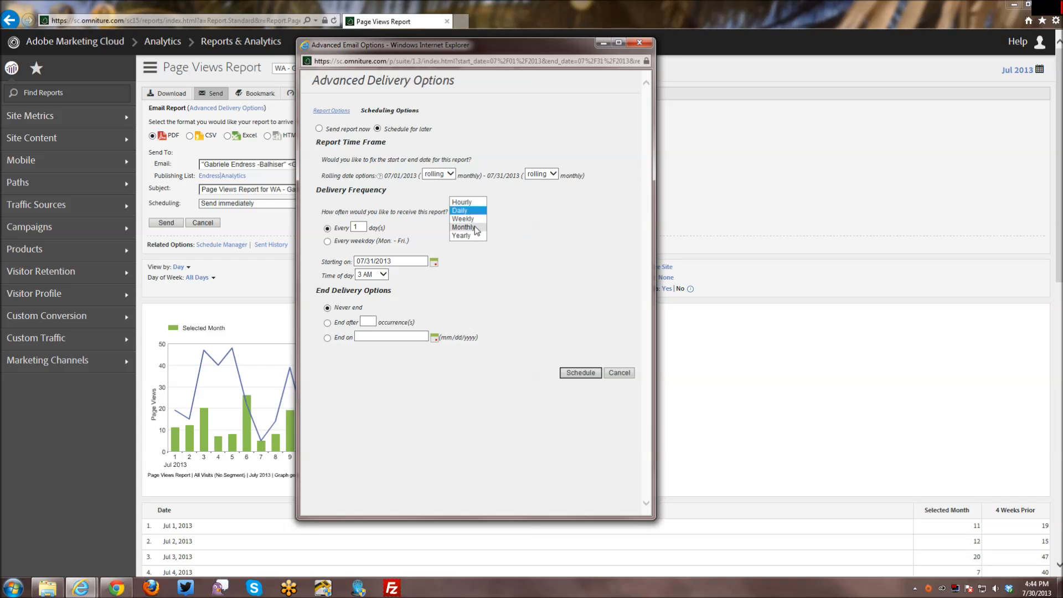
click(463, 219)
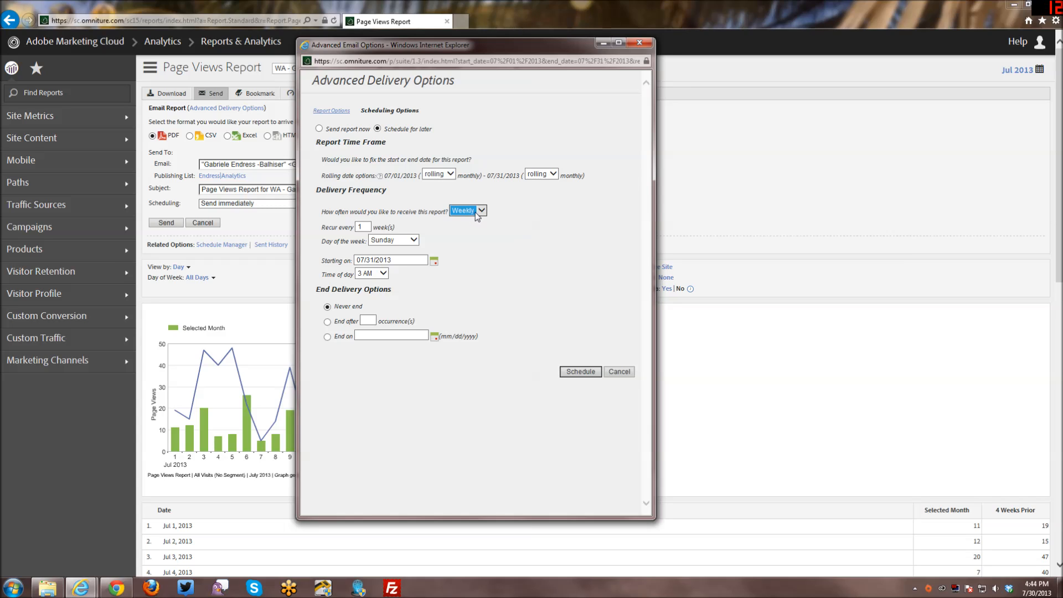
mouse_move(411, 235)
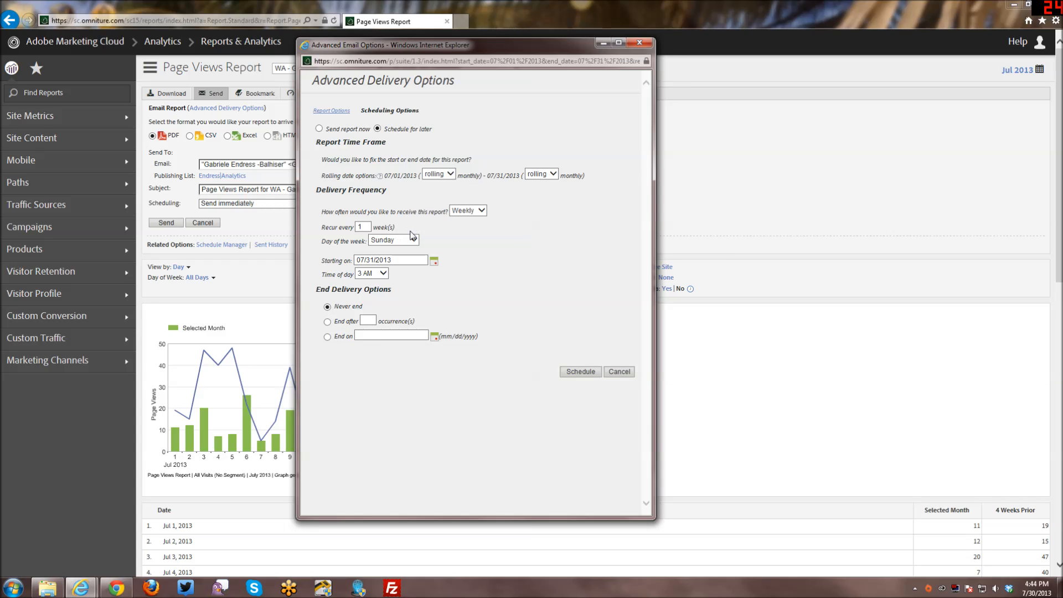
click(392, 240)
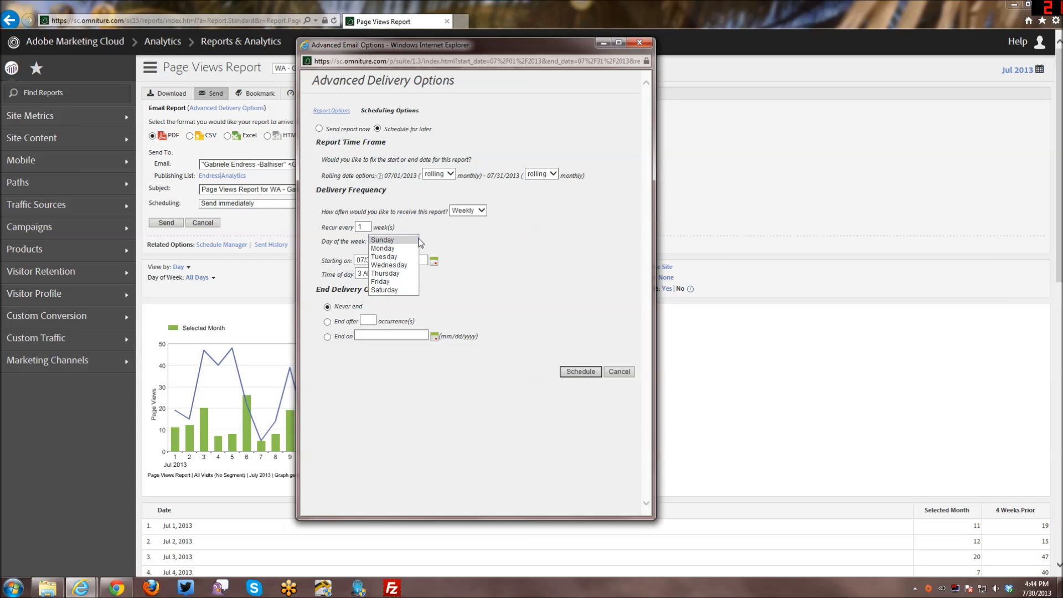
click(467, 211)
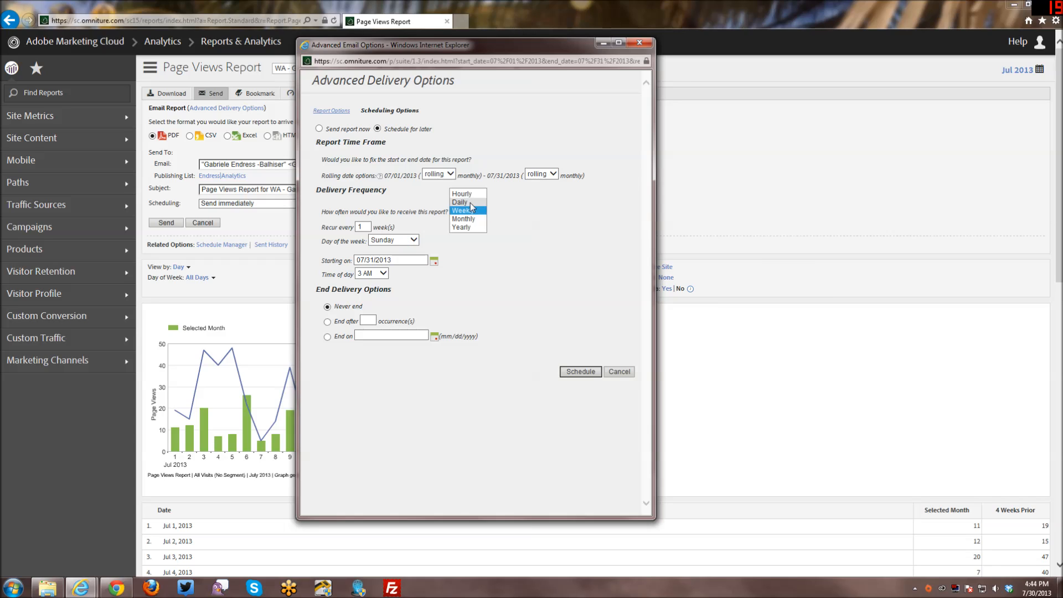
click(459, 202)
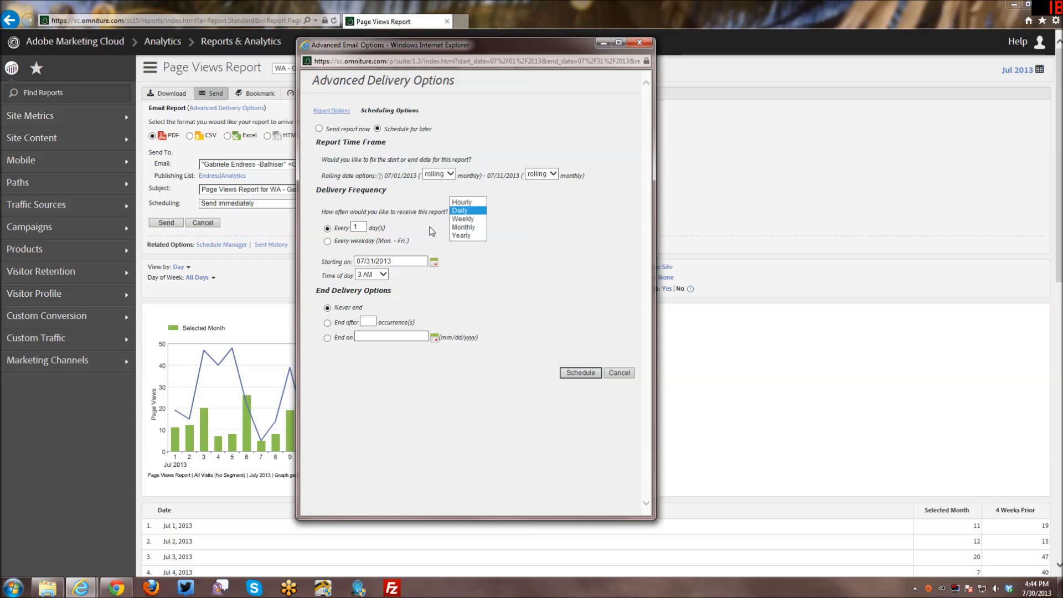
click(460, 211)
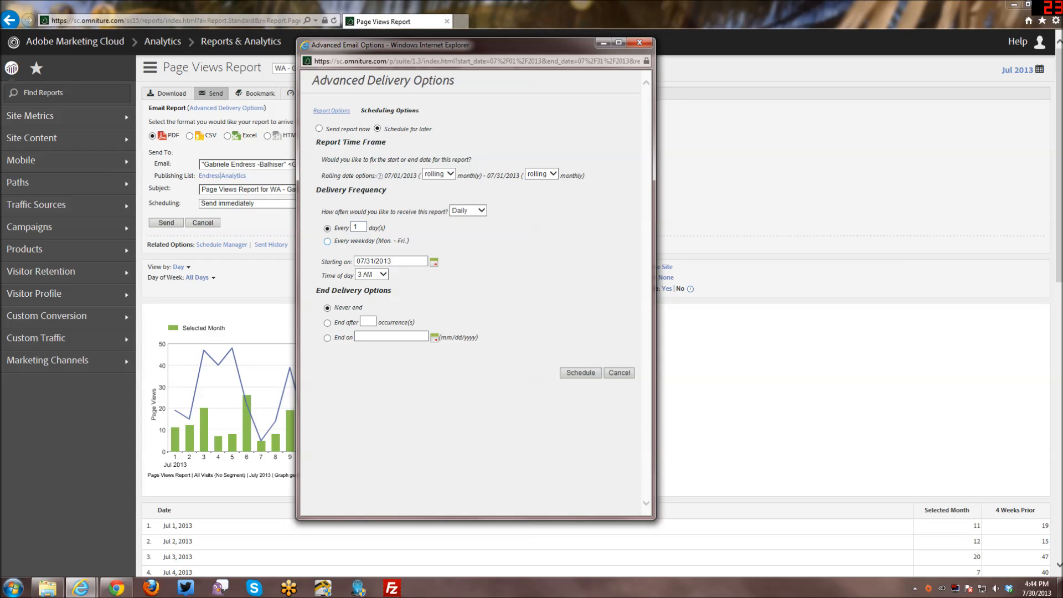
mouse_move(426, 289)
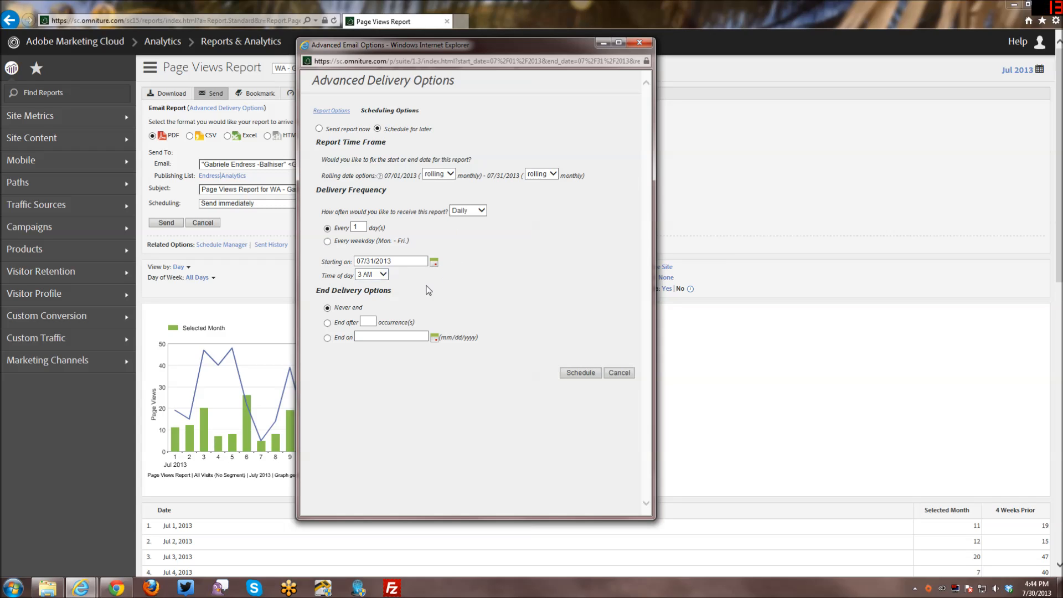
mouse_move(434, 263)
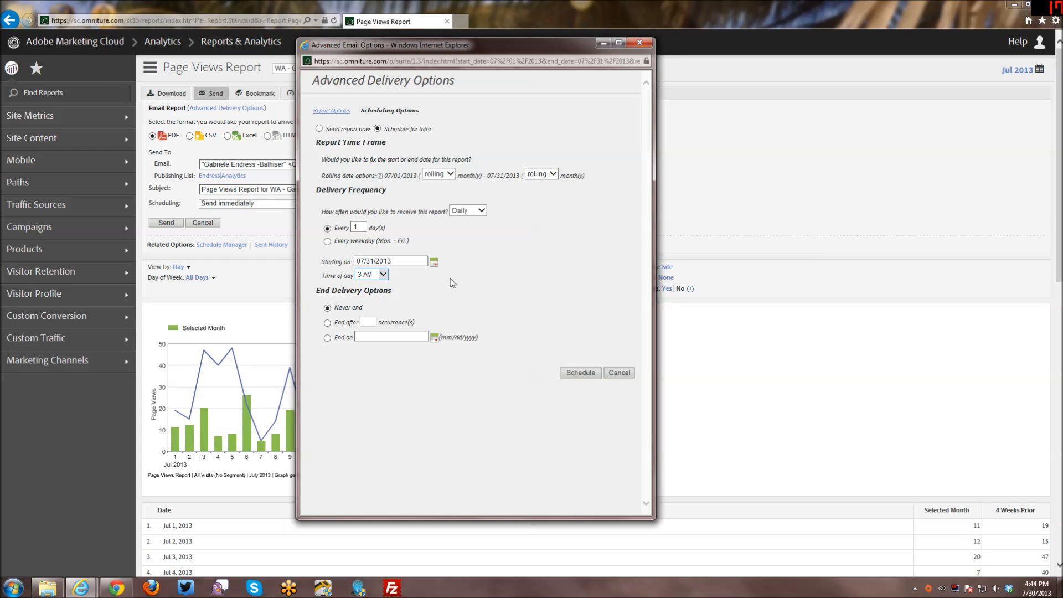
mouse_move(386, 278)
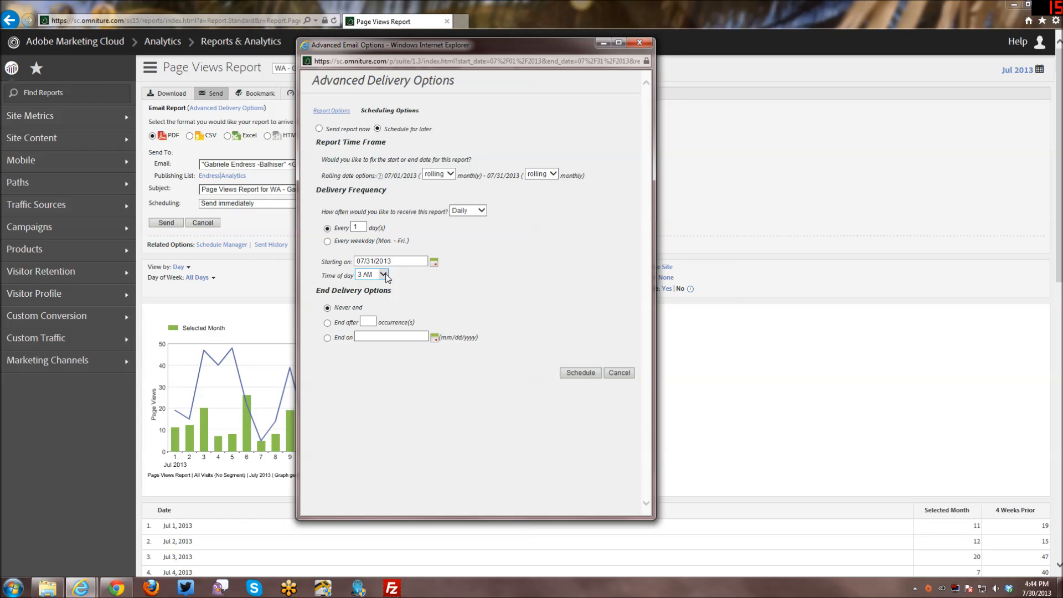
mouse_move(384, 277)
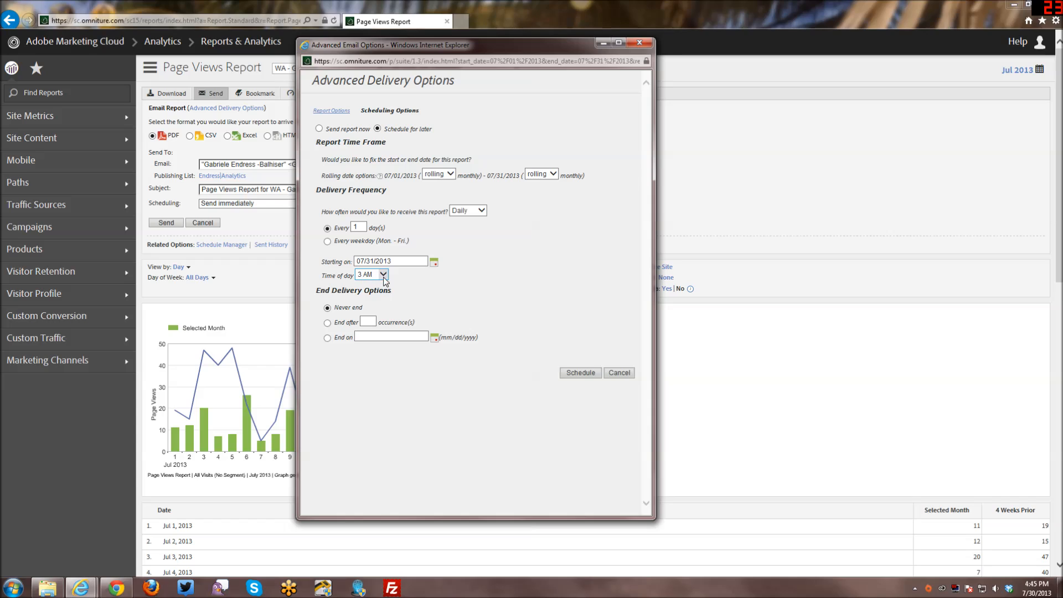
mouse_move(427, 292)
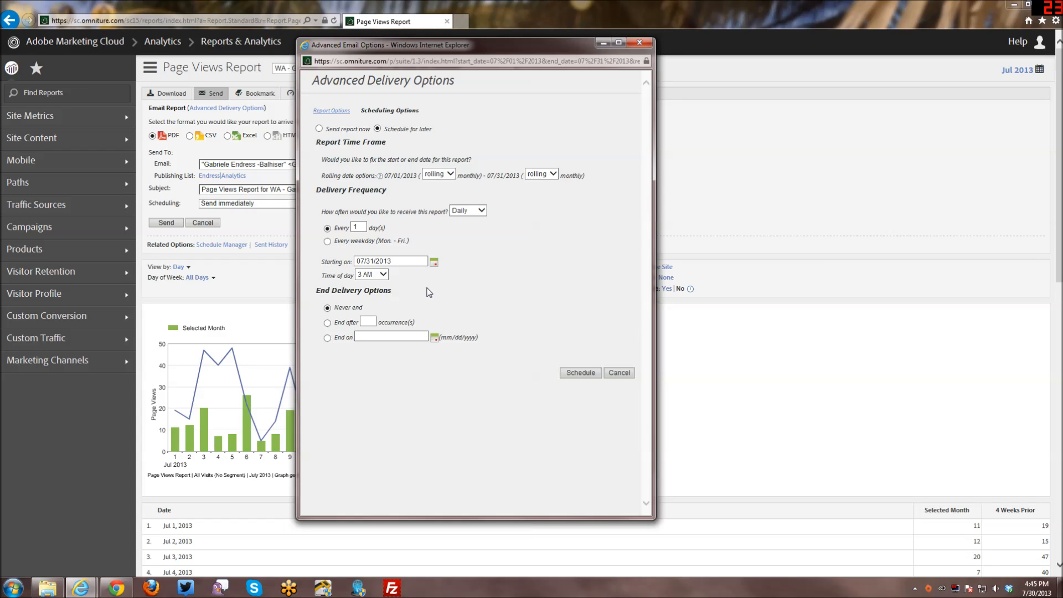
mouse_move(414, 369)
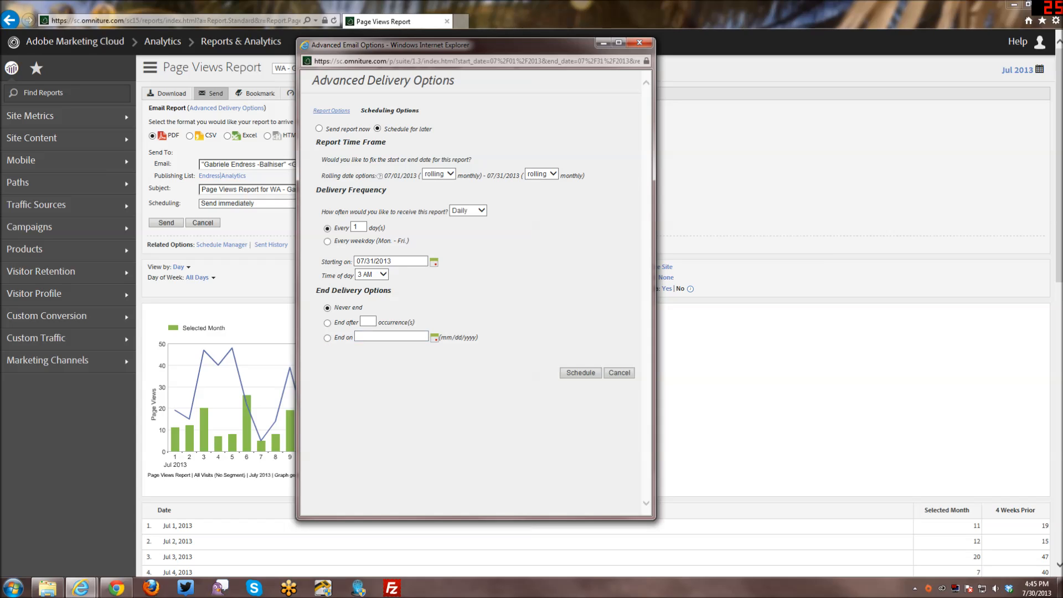
- Set the schedule to end on a specific date and close Advanced Delivery Options
click(327, 337)
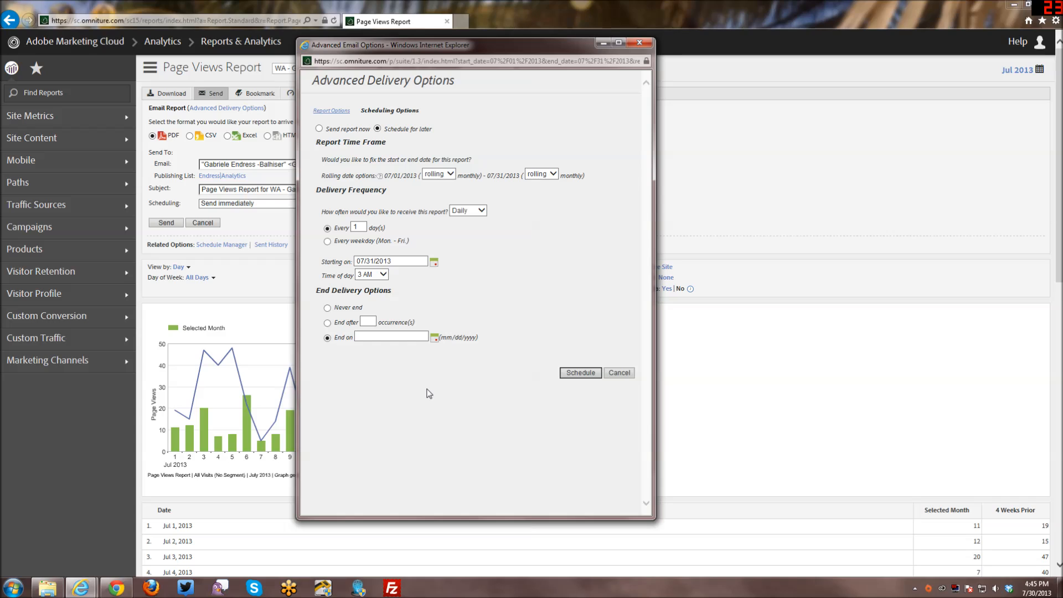
mouse_move(398, 168)
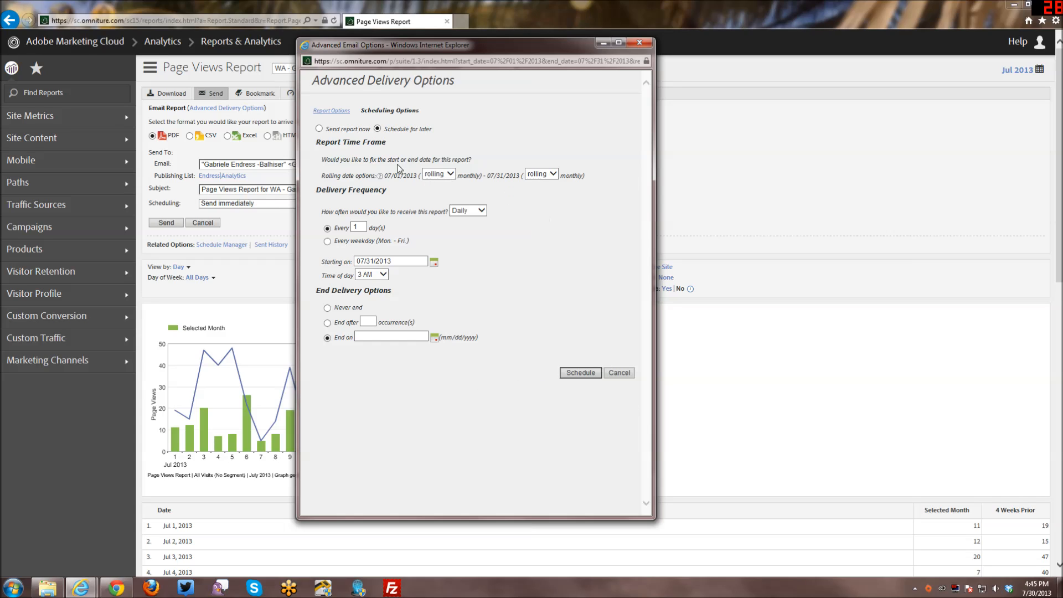
mouse_move(560, 400)
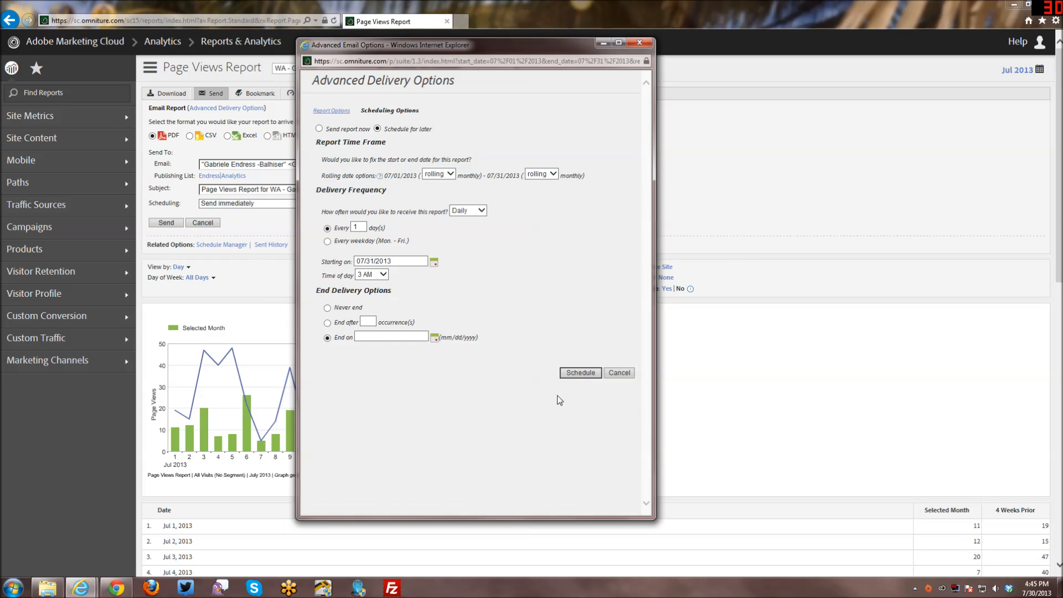
mouse_move(581, 372)
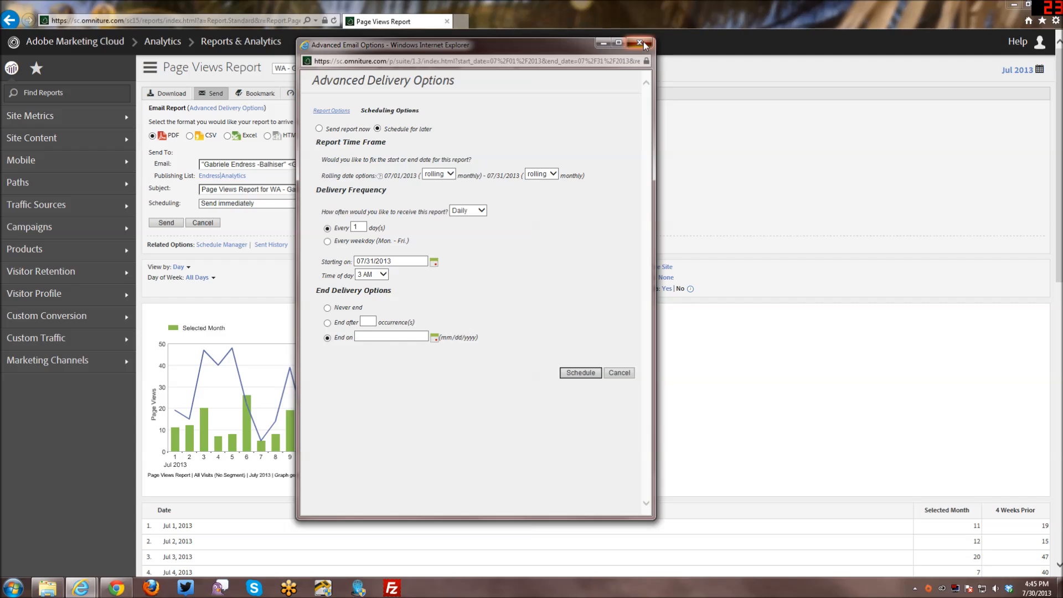
click(638, 43)
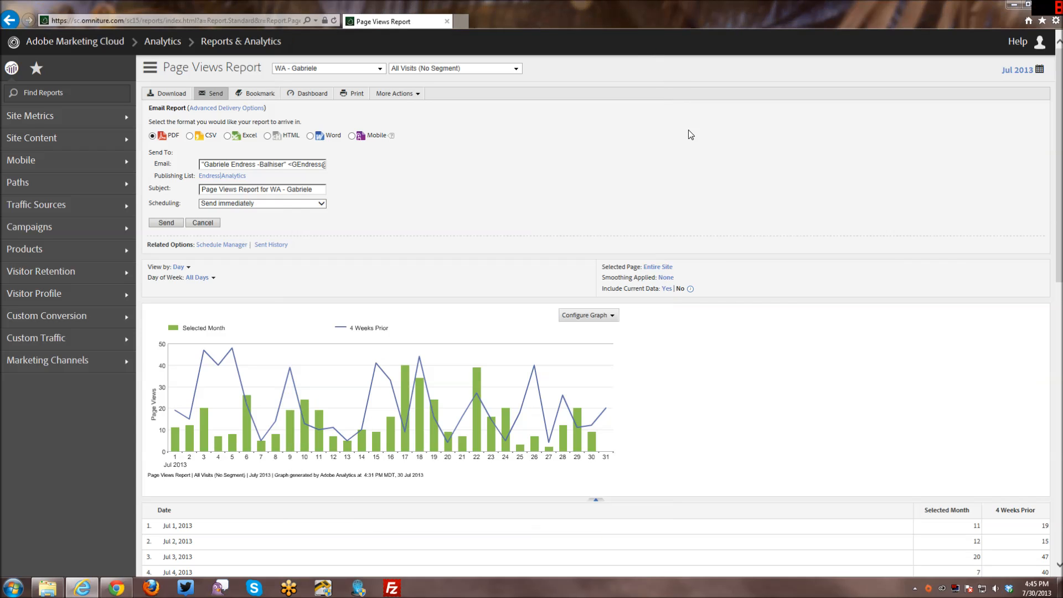
mouse_move(700, 147)
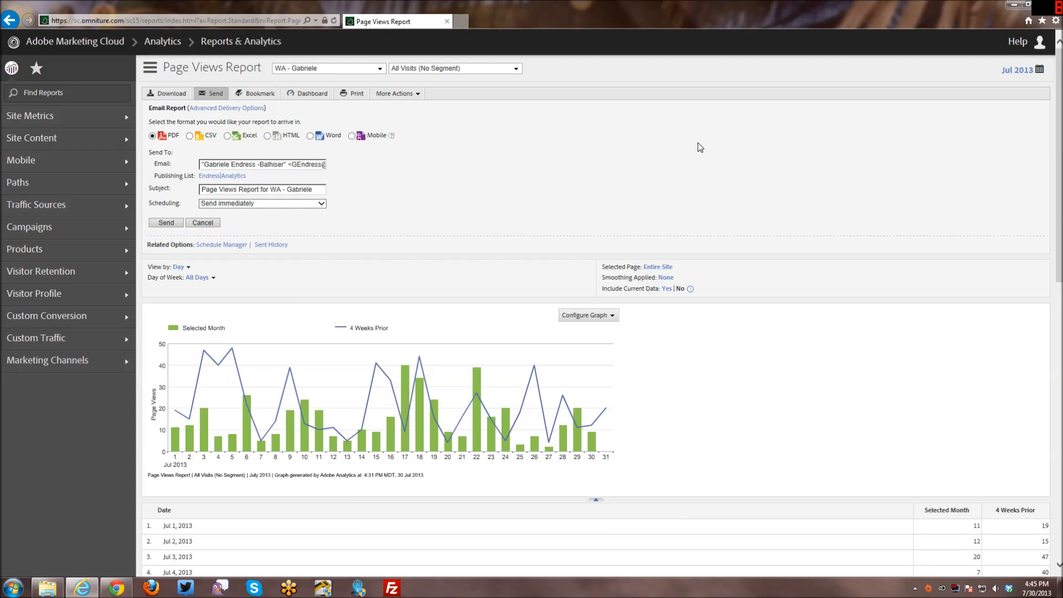